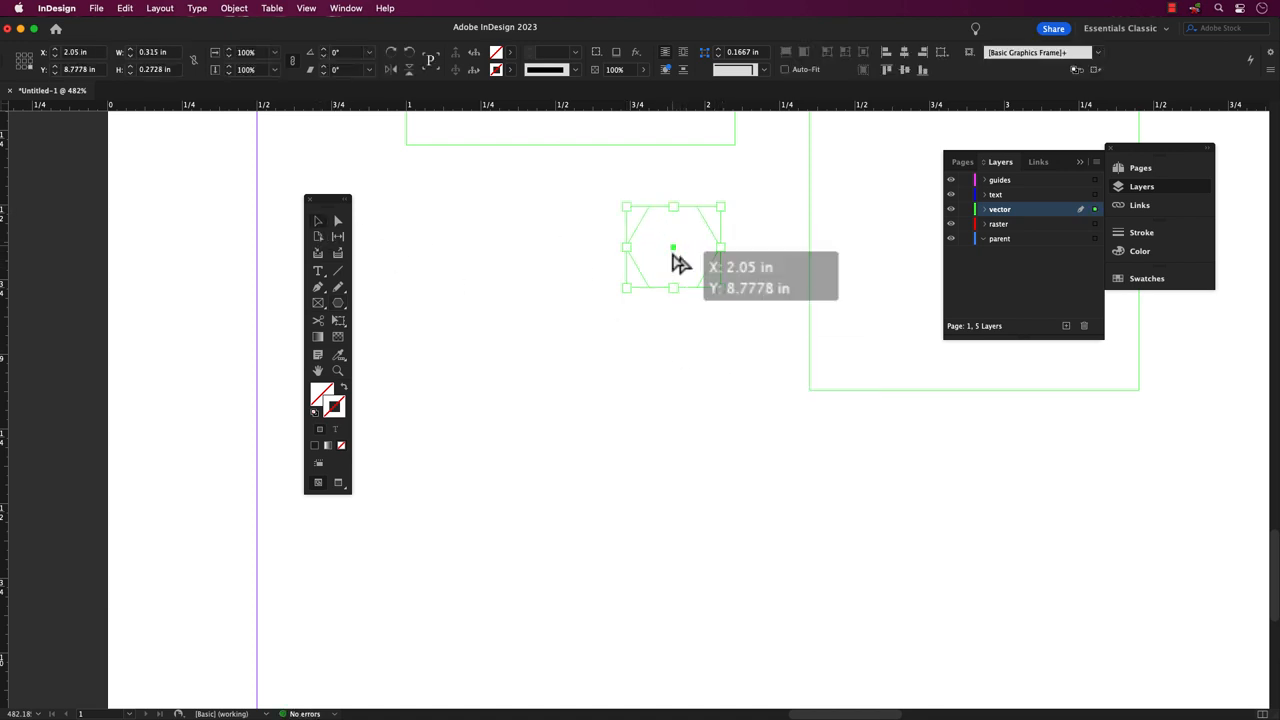
# Drag the hexagon cluster downward into its position on the page.
pyautogui.moveTo(673, 248); pyautogui.dragTo(673, 335)
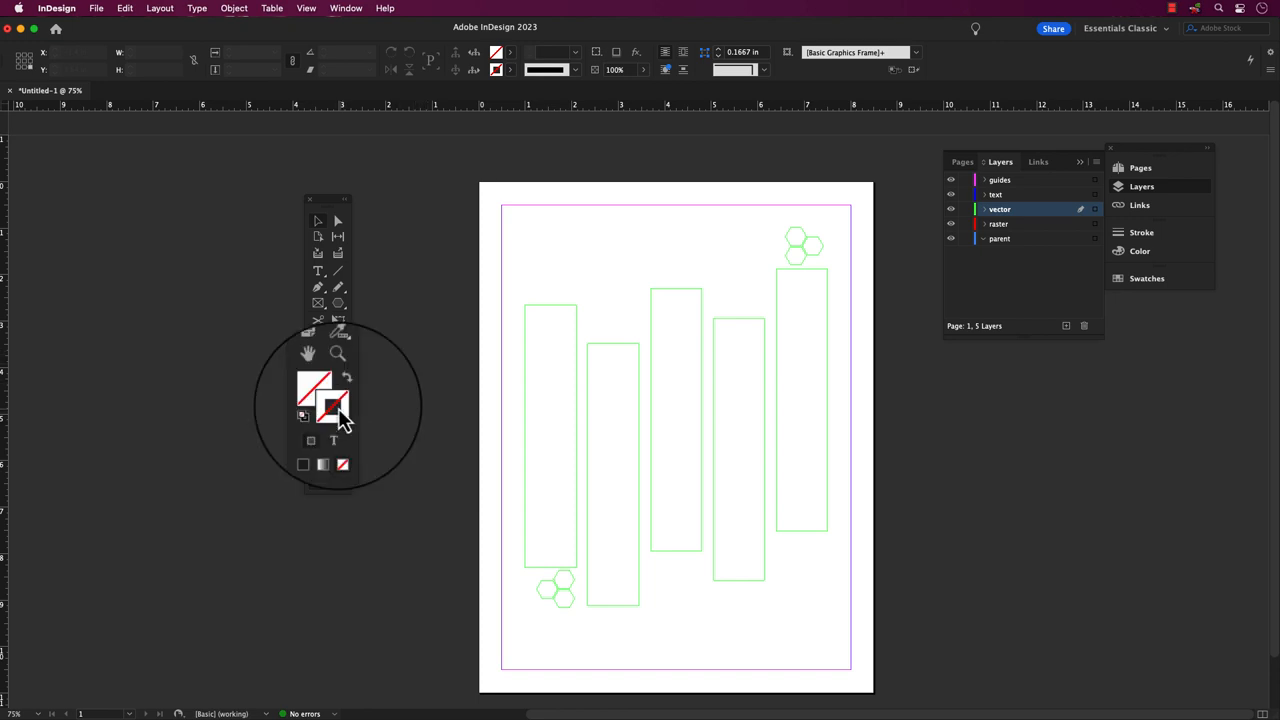
pyautogui.moveTo(336, 412)
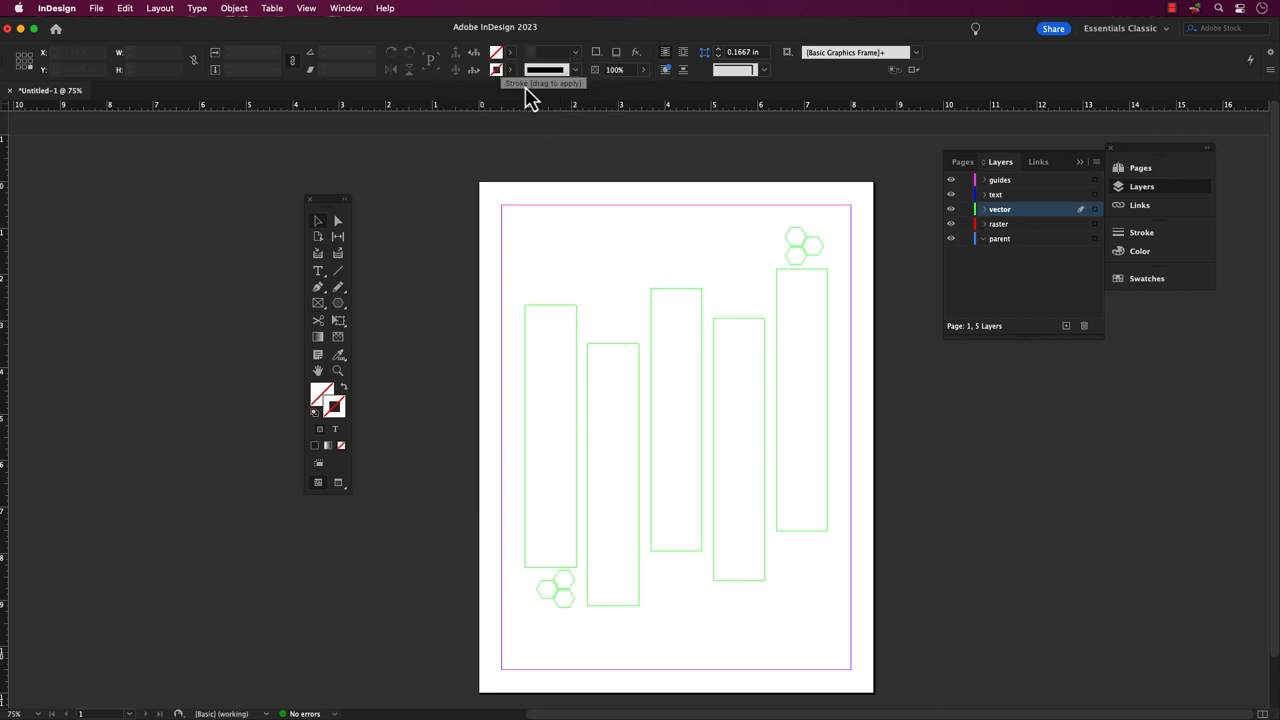
# Open the Swatches panel from the panel dock.
pyautogui.click(1145, 278)
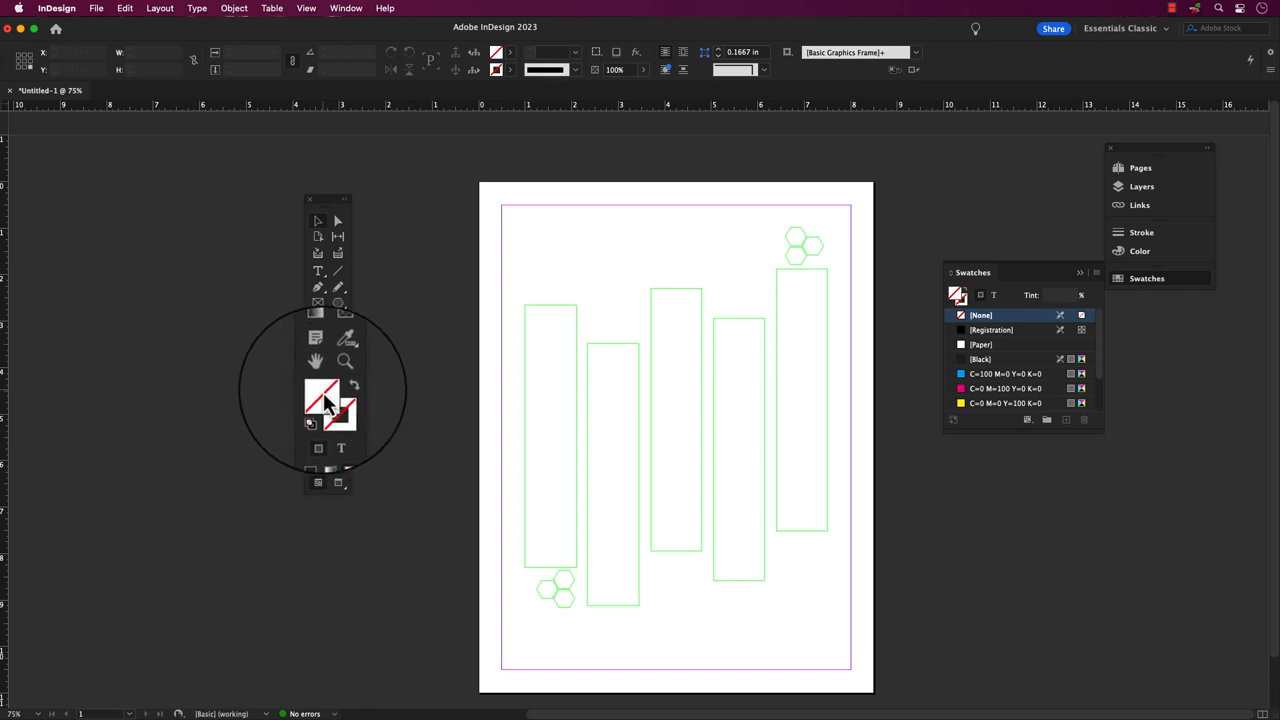
pyautogui.moveTo(324, 403)
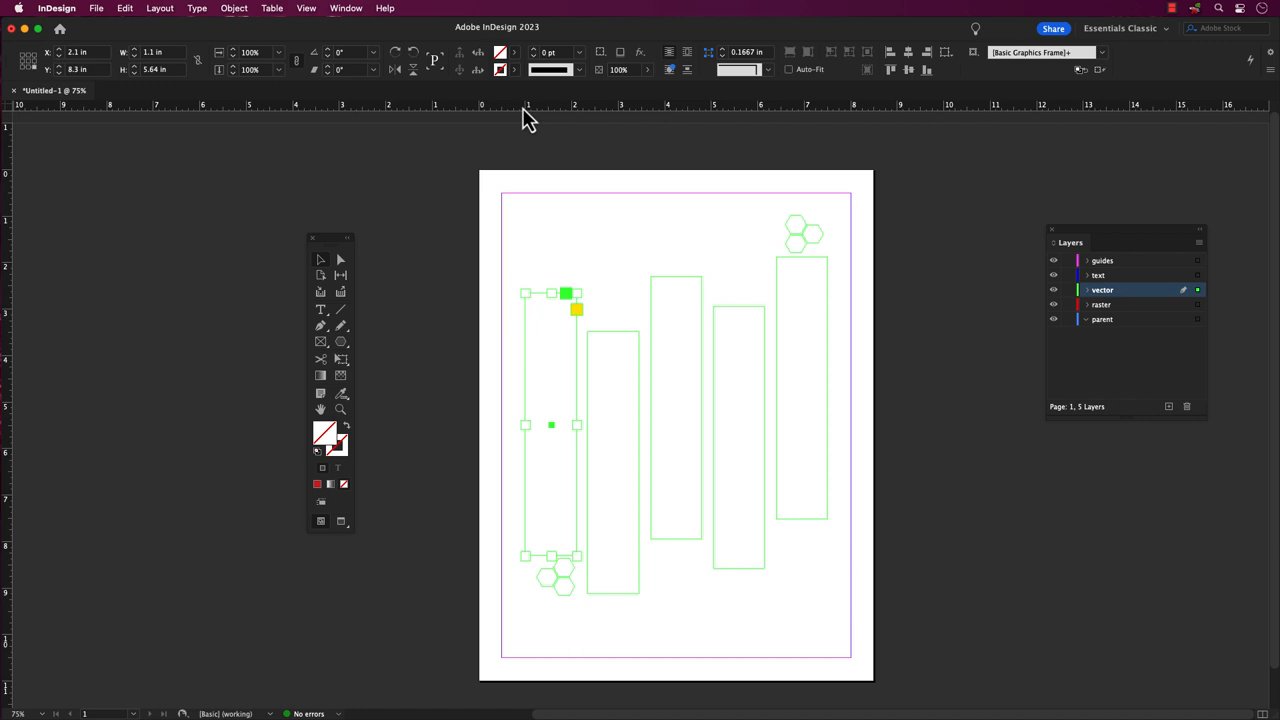
pyautogui.moveTo(518, 62)
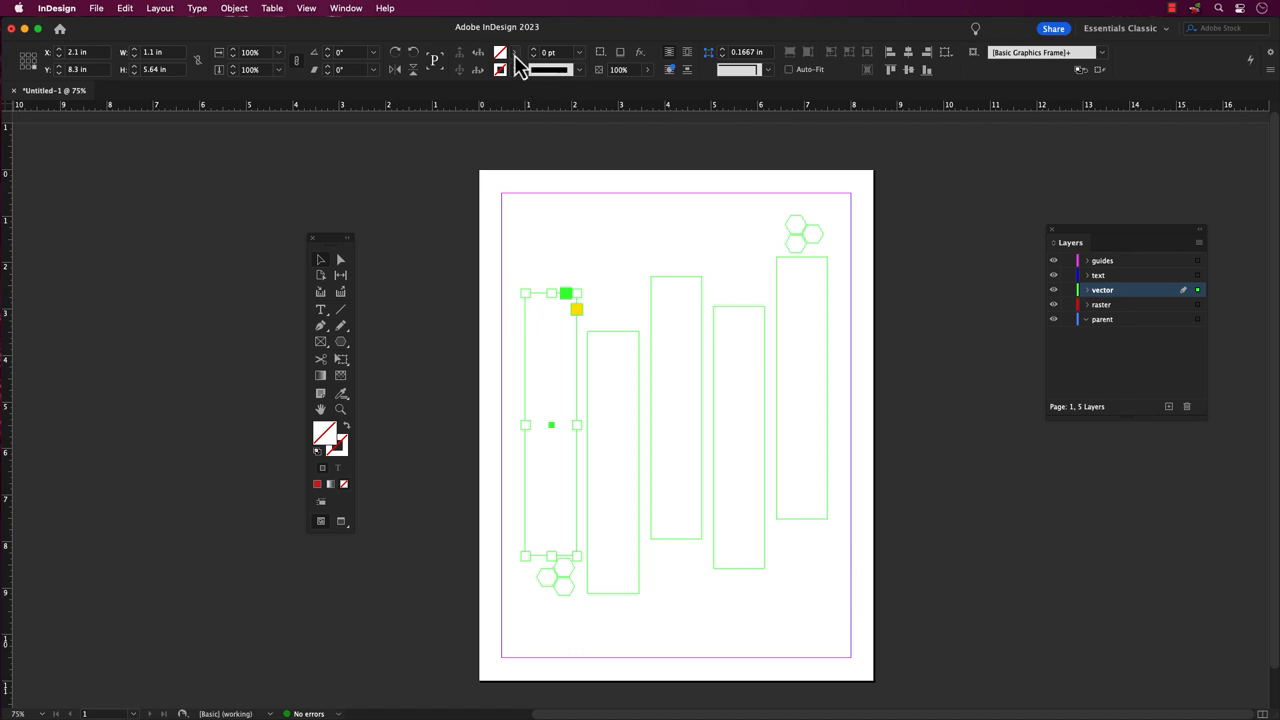
# Fill the leftmost rectangle with a dark navy blue mixed in the Color Picker.
pyautogui.click(526, 69)
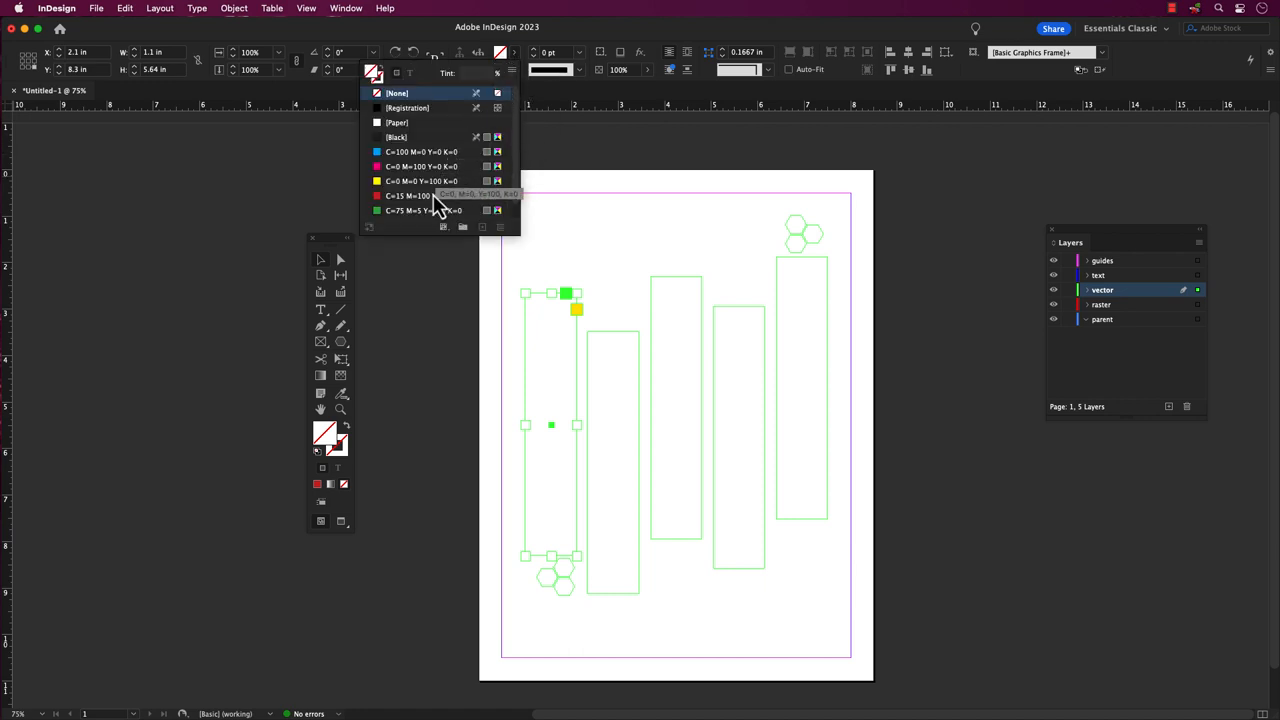
pyautogui.click(420, 195)
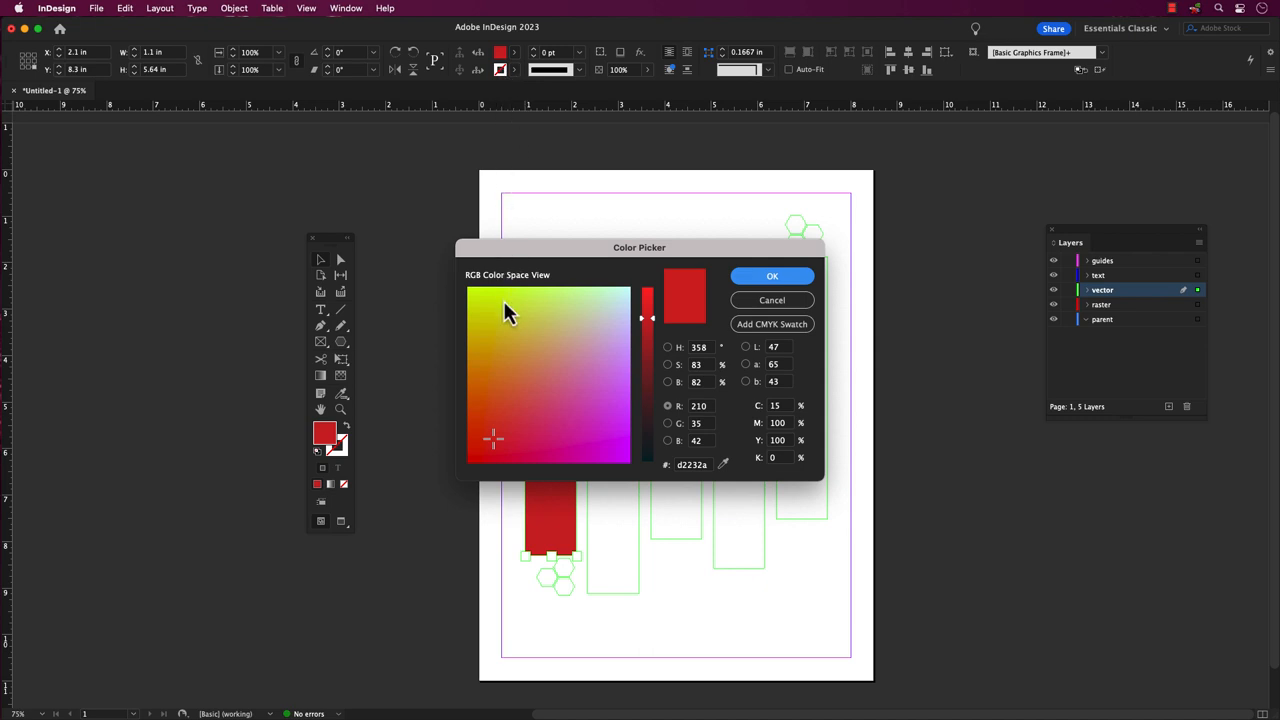
pyautogui.click(501, 297)
pyautogui.write('56')
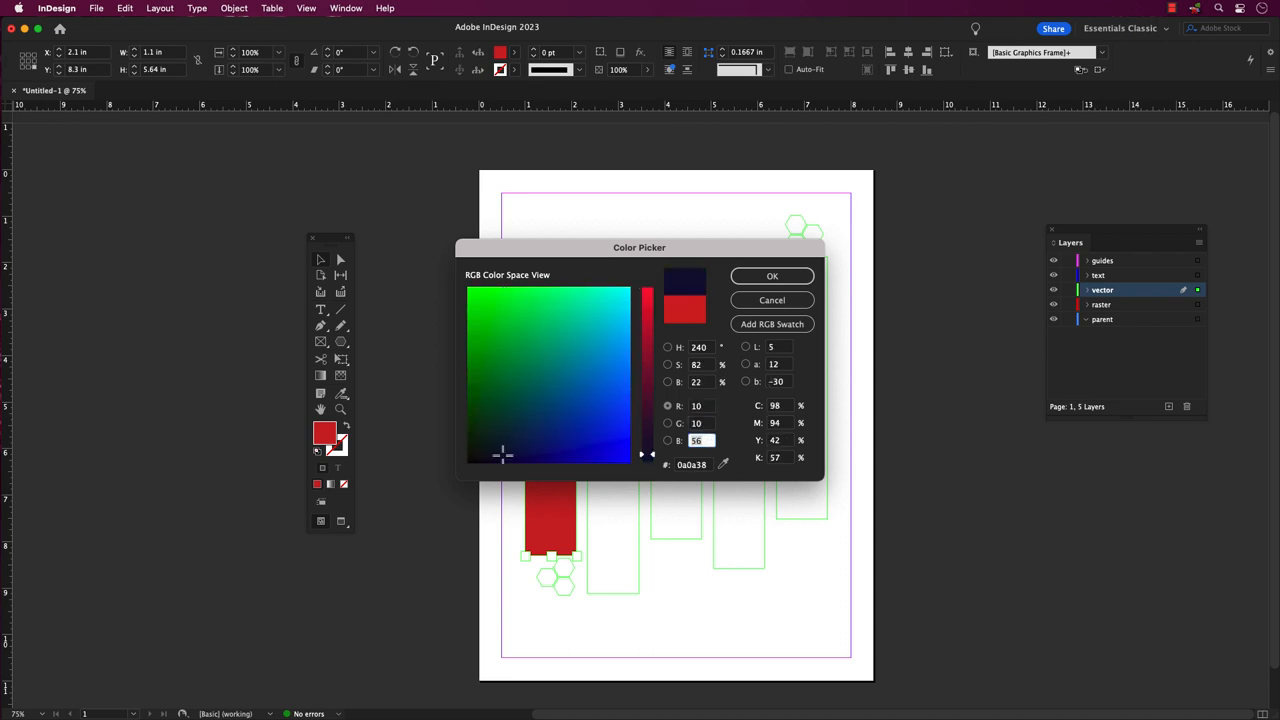
pyautogui.click(771, 276)
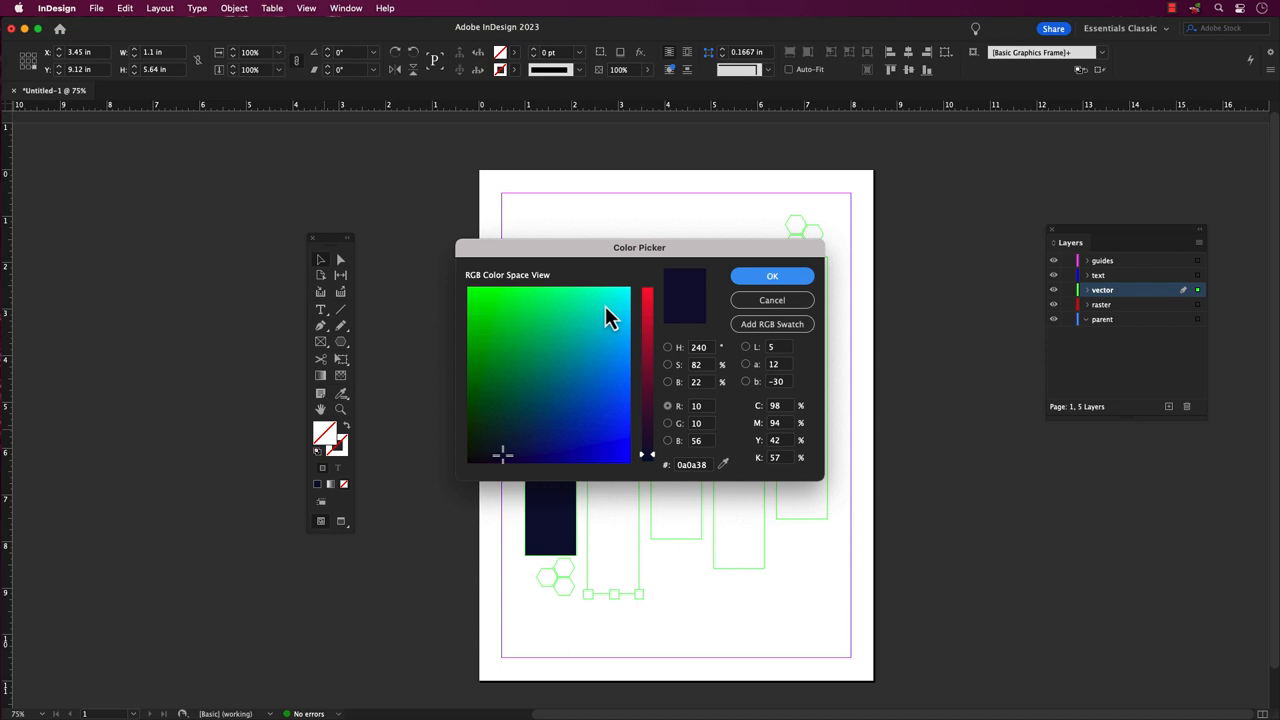
# Fill the second rectangle bright blue by starting from cyan and changing the green value.
pyautogui.click(772, 276)
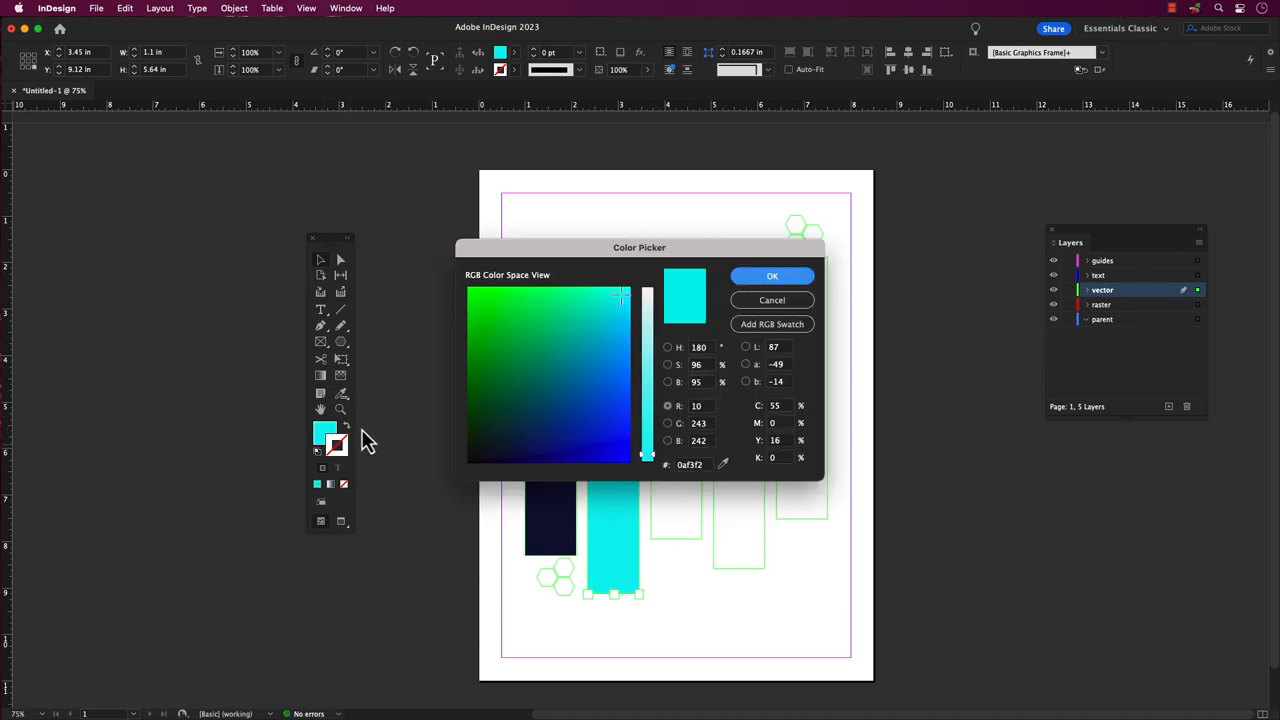
pyautogui.click(772, 276)
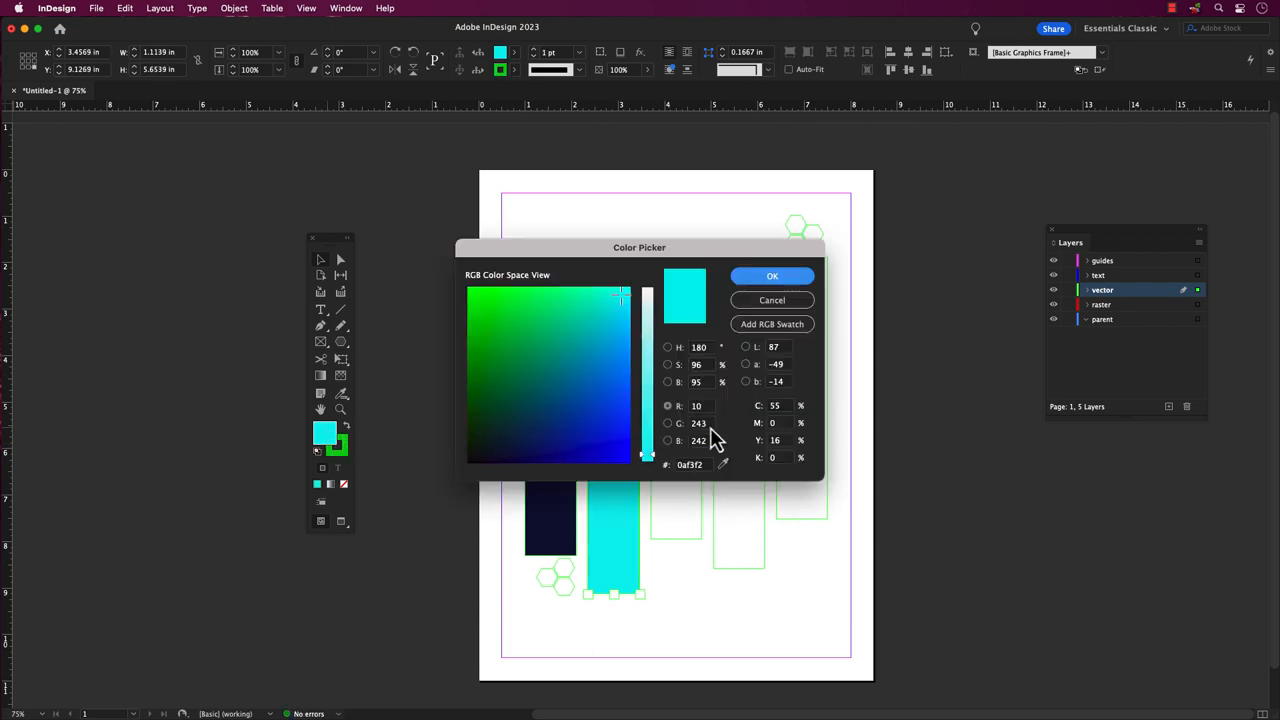
pyautogui.click(697, 423)
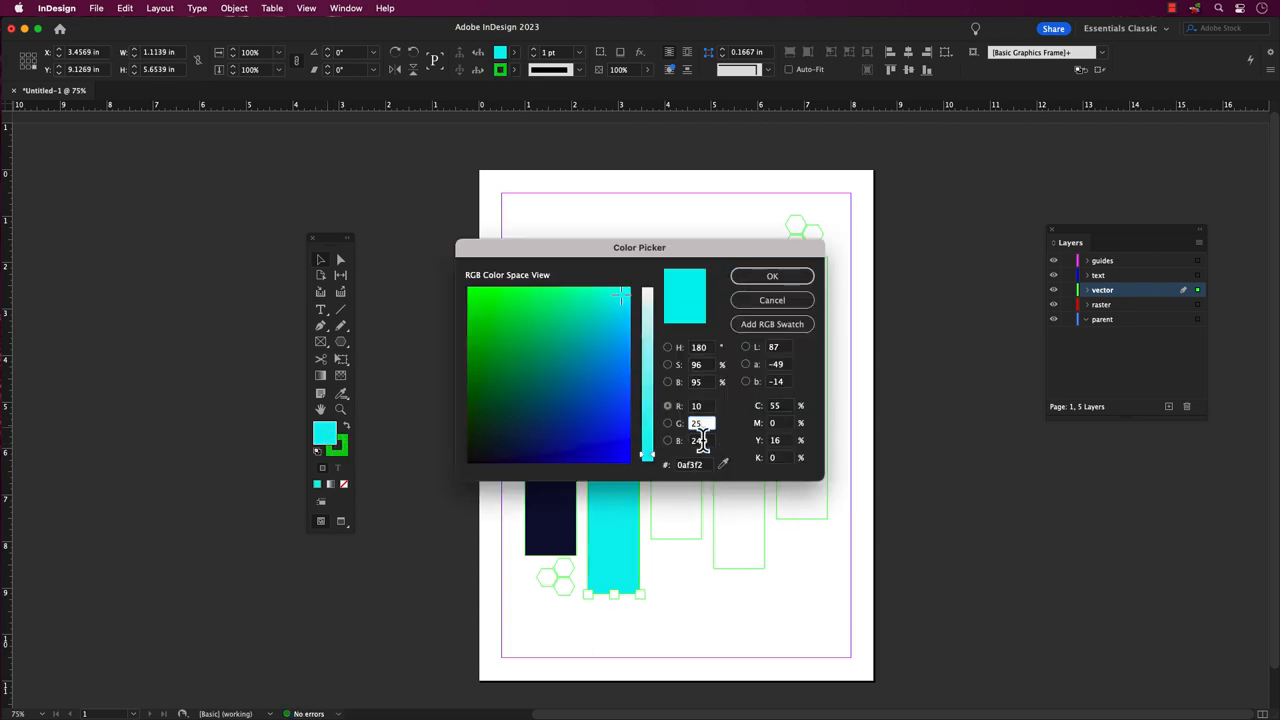
pyautogui.click(771, 276)
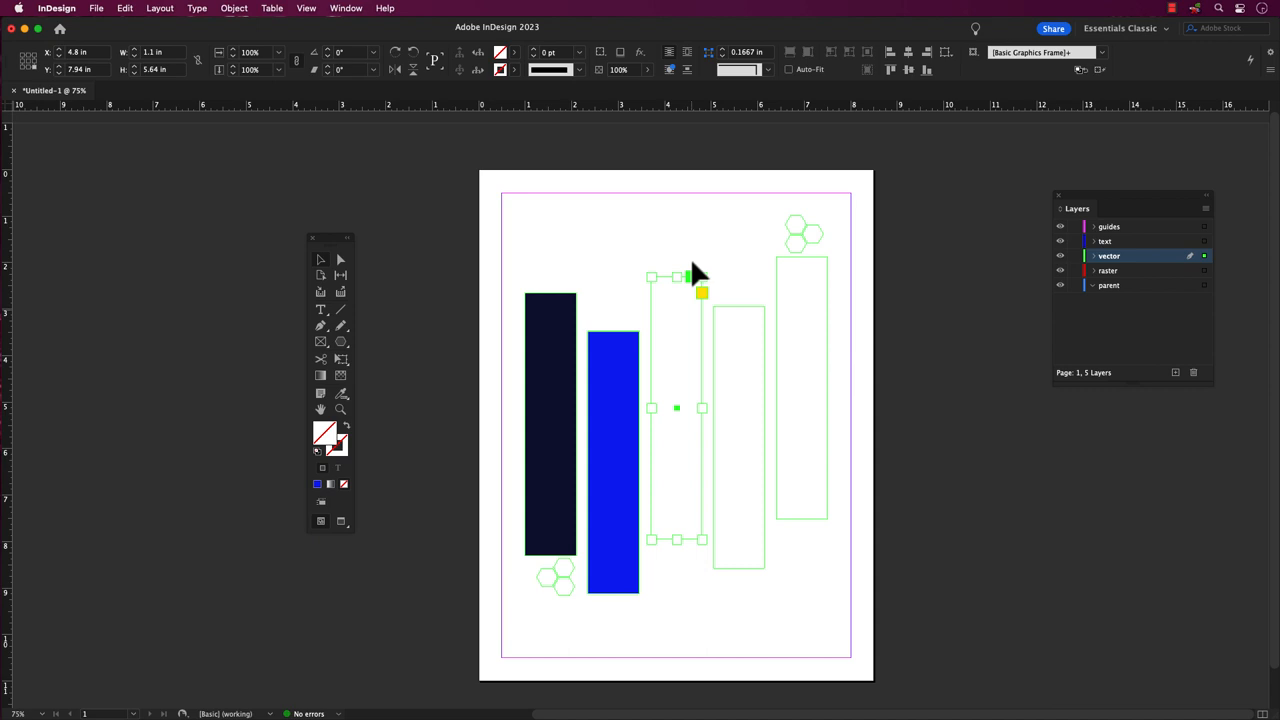
# Apply the red swatch to the third rectangle and edit it into an RGB pink.
pyautogui.click(345, 8)
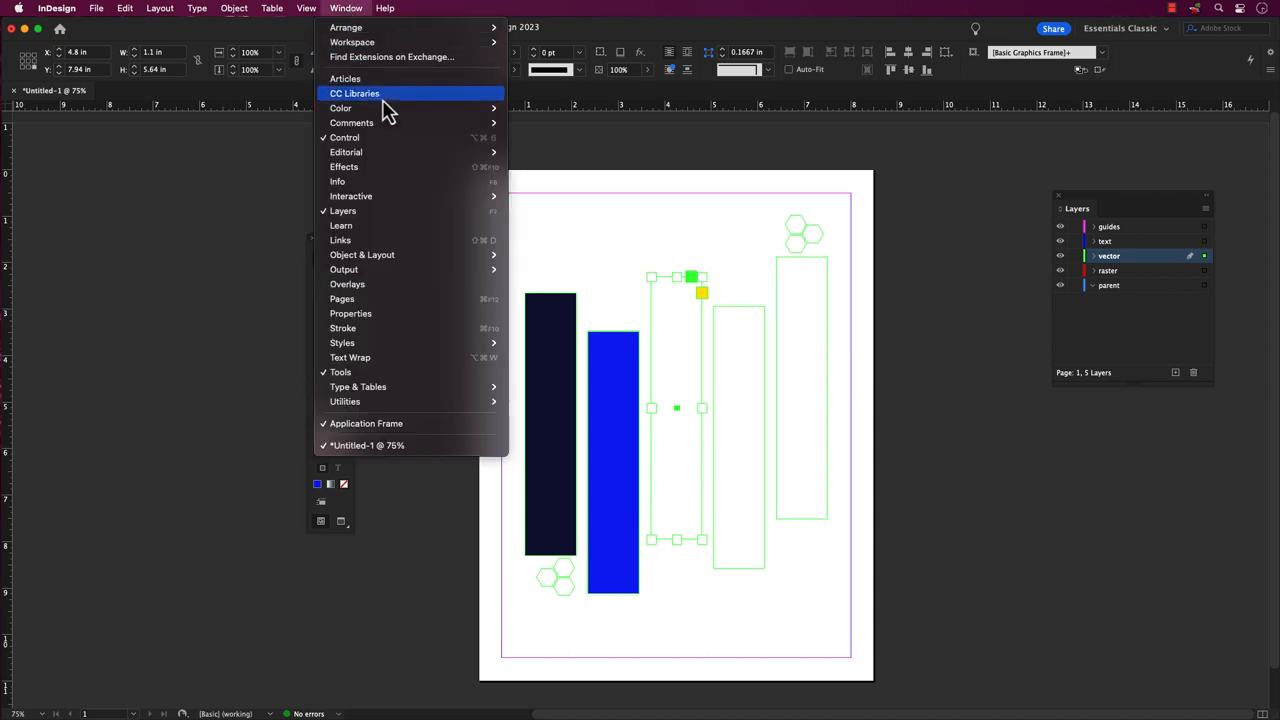
pyautogui.moveTo(340, 108)
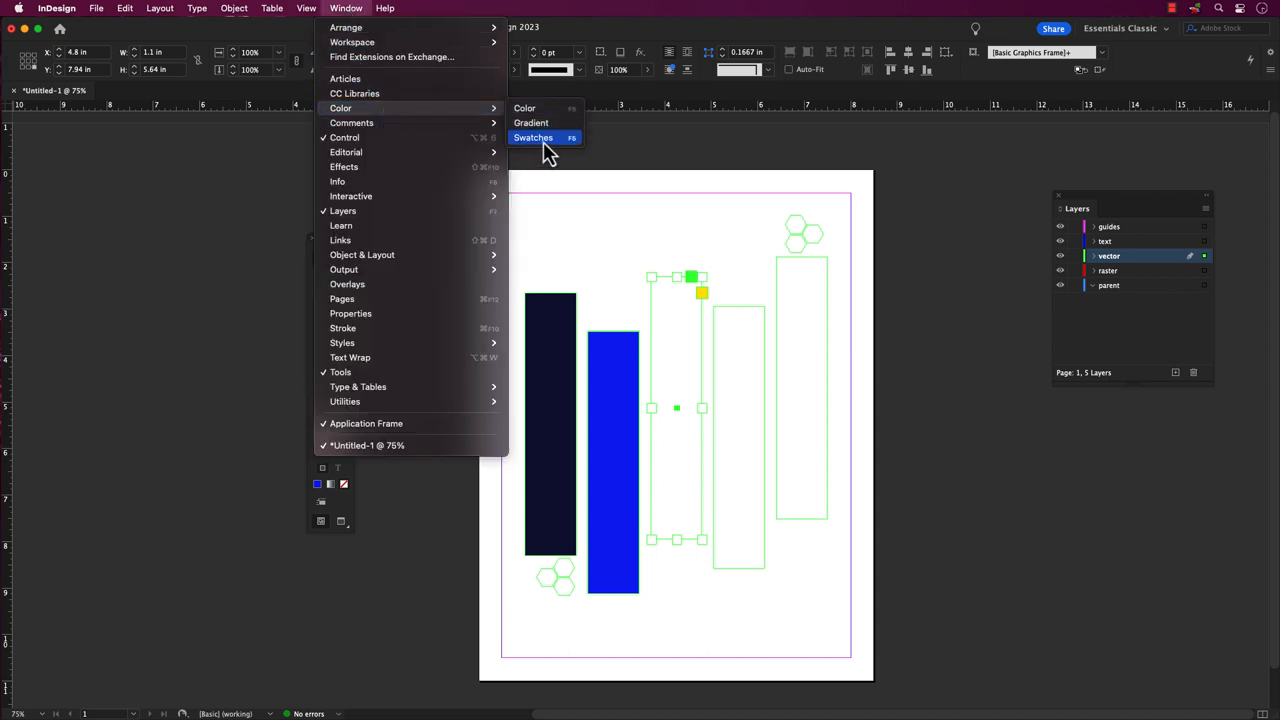
pyautogui.click(533, 137)
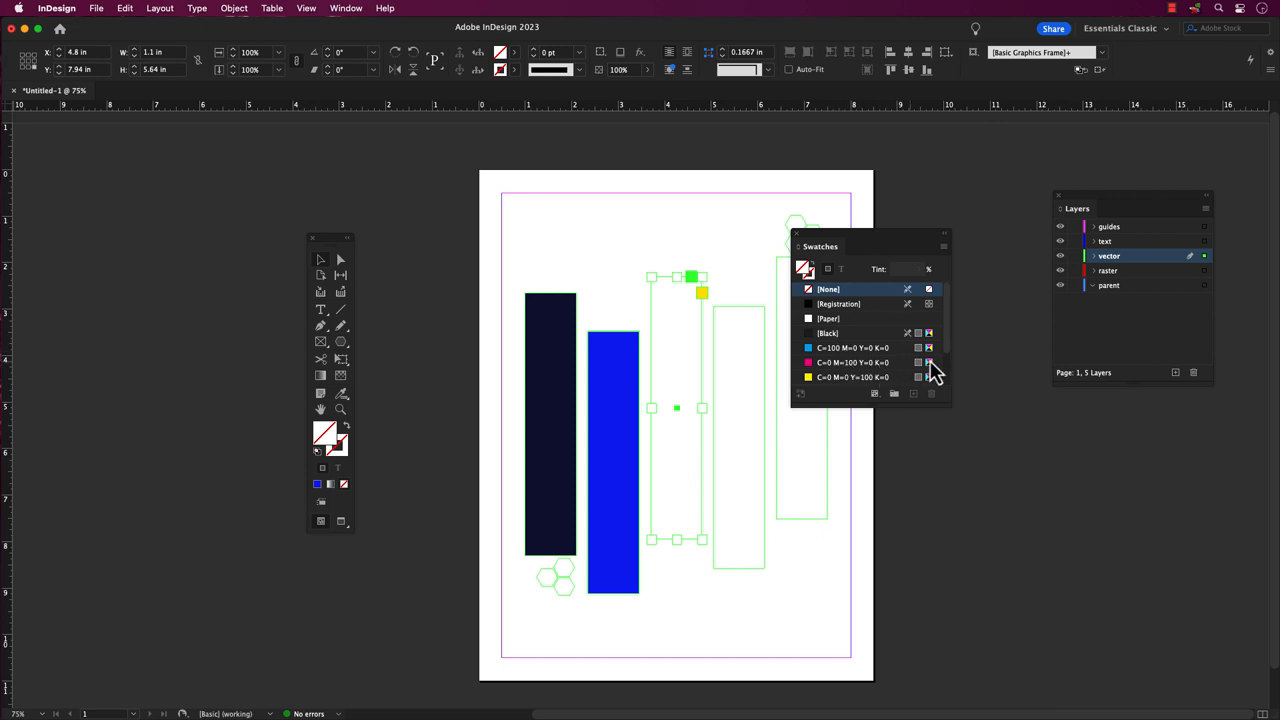
pyautogui.scroll(-3)
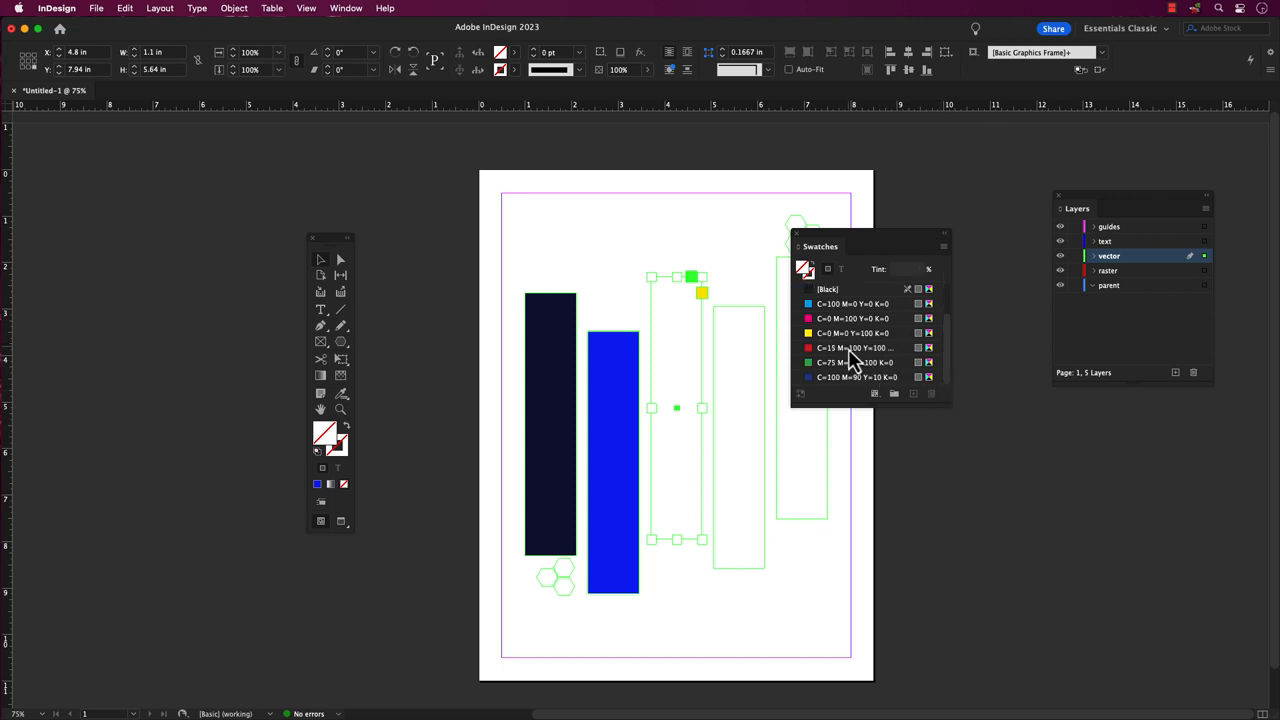
pyautogui.click(855, 347)
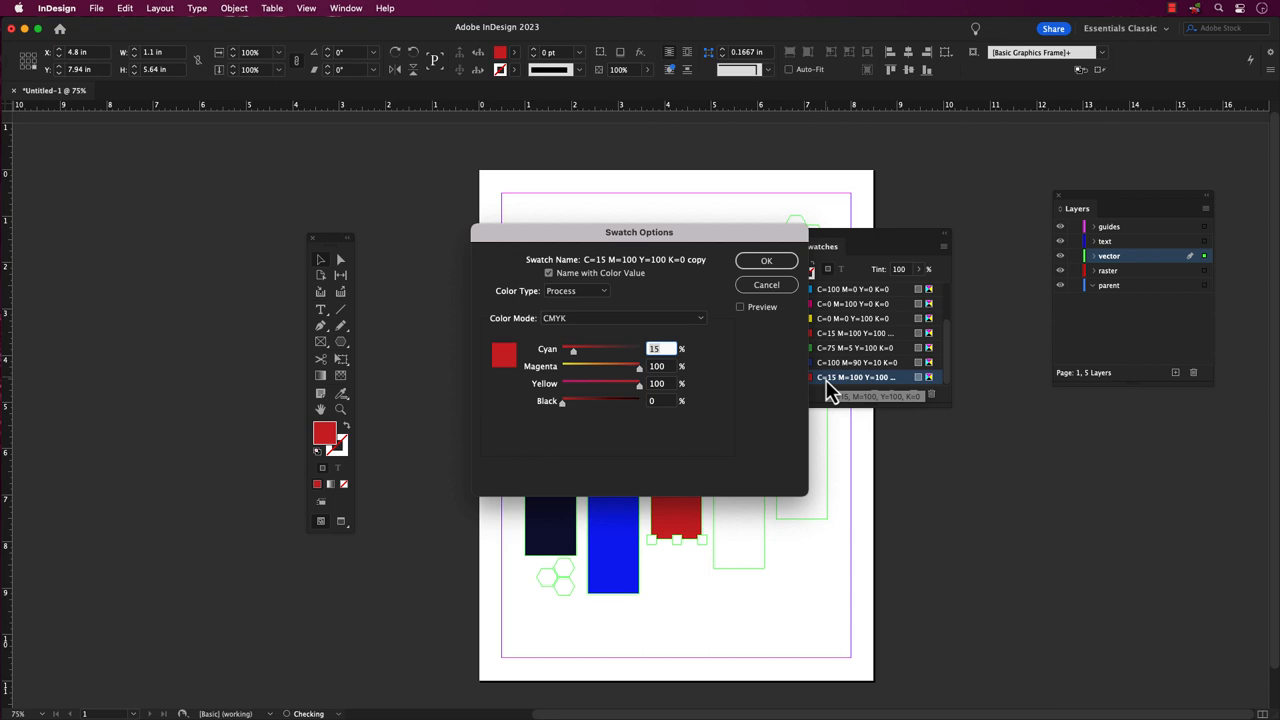
pyautogui.moveTo(640, 366); pyautogui.dragTo(590, 366)
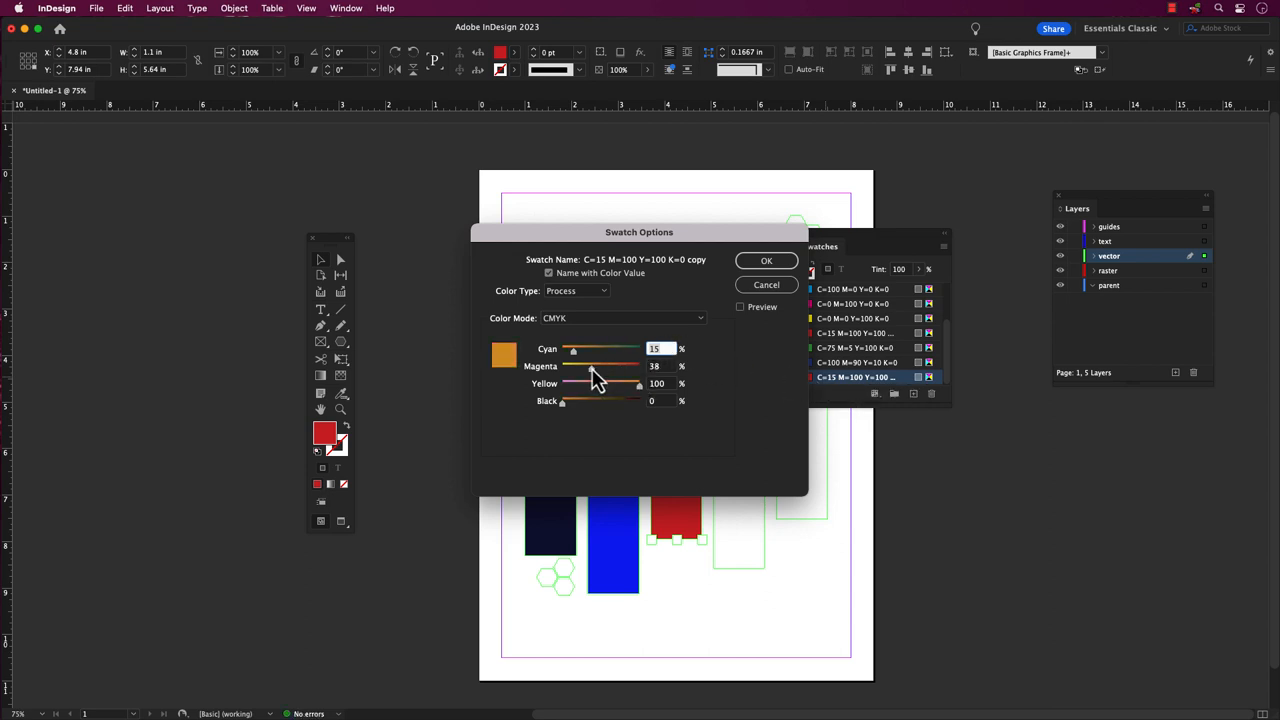
pyautogui.click(622, 318)
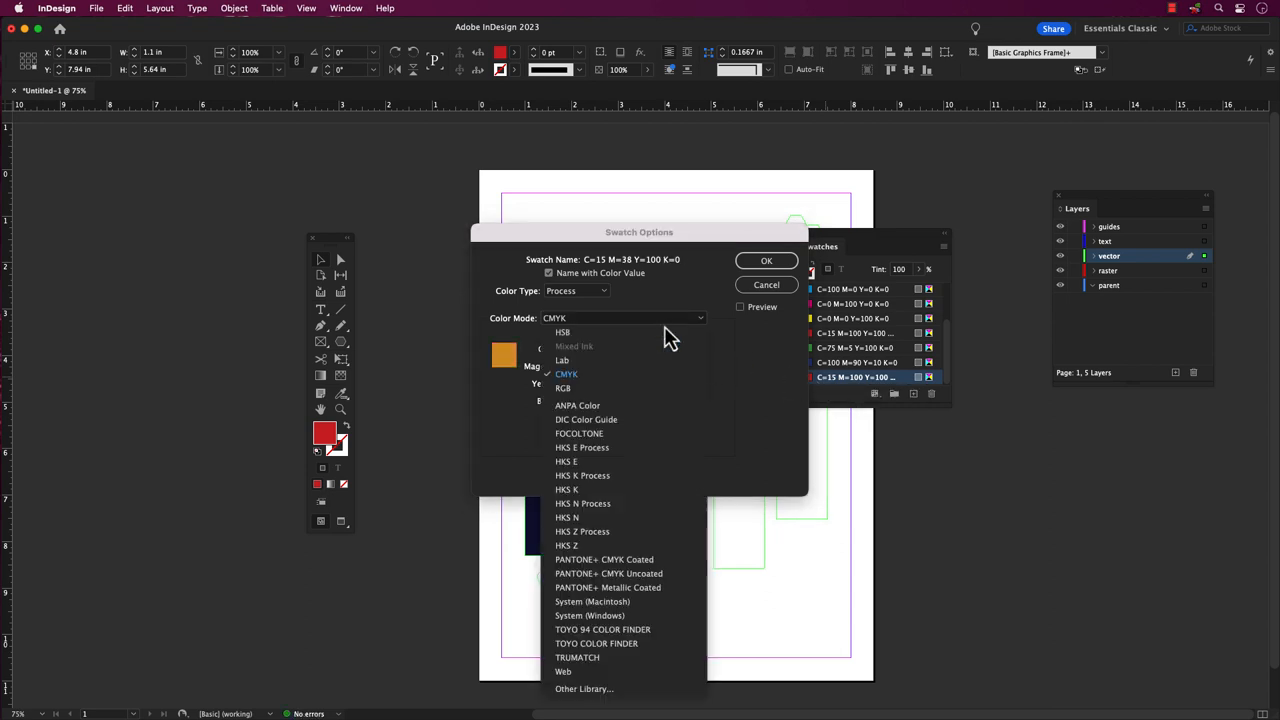
pyautogui.moveTo(617, 402)
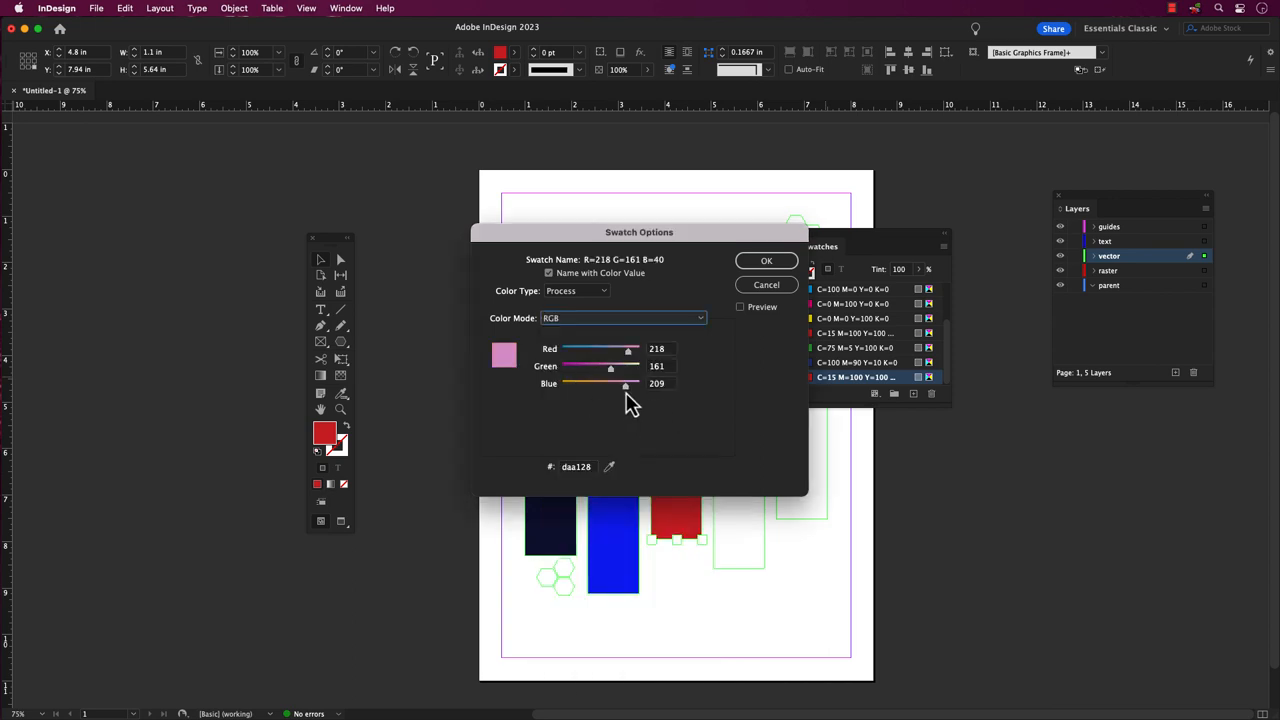
pyautogui.click(766, 260)
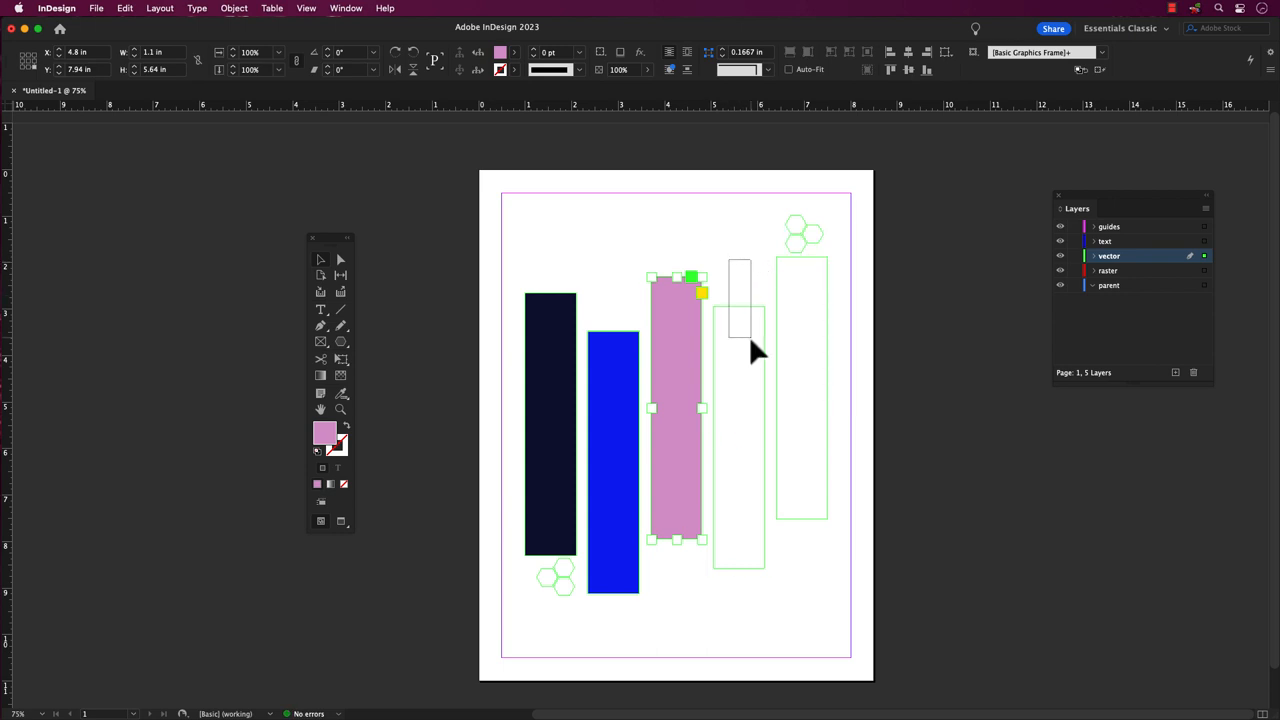
# Open the Color panel and set its colour mode to CMYK.
pyautogui.click(345, 8)
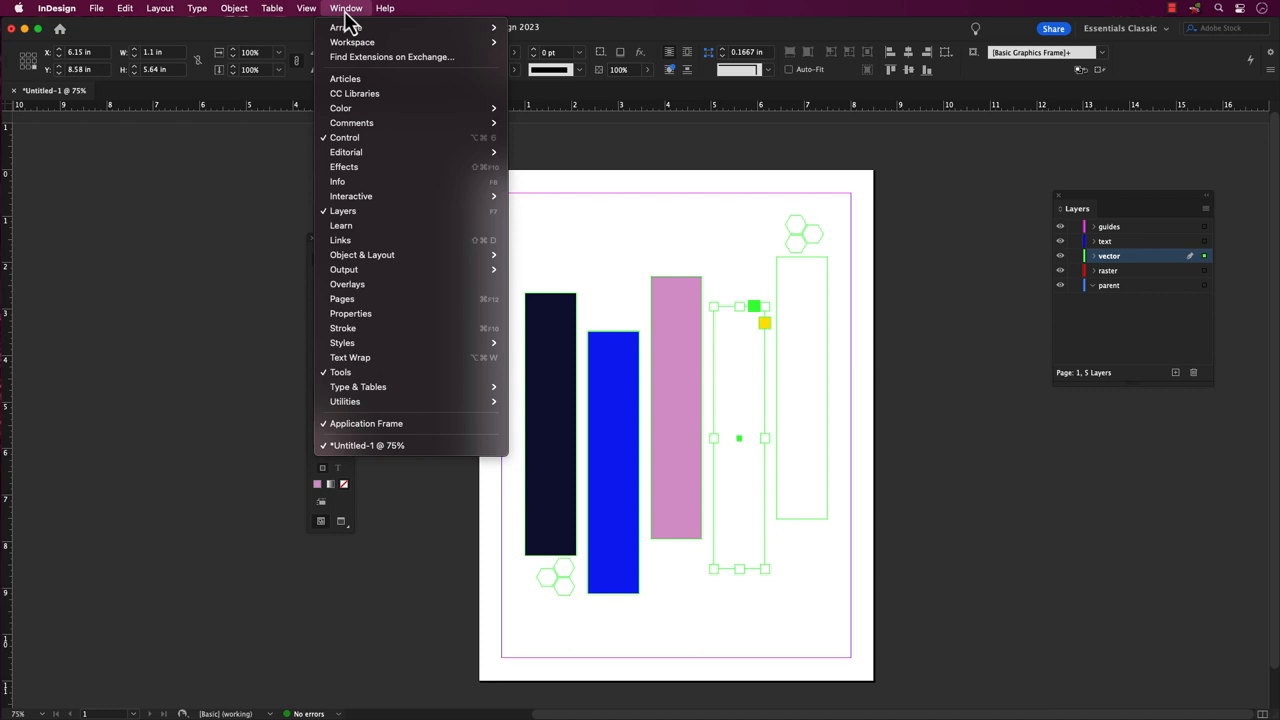
pyautogui.moveTo(340, 107)
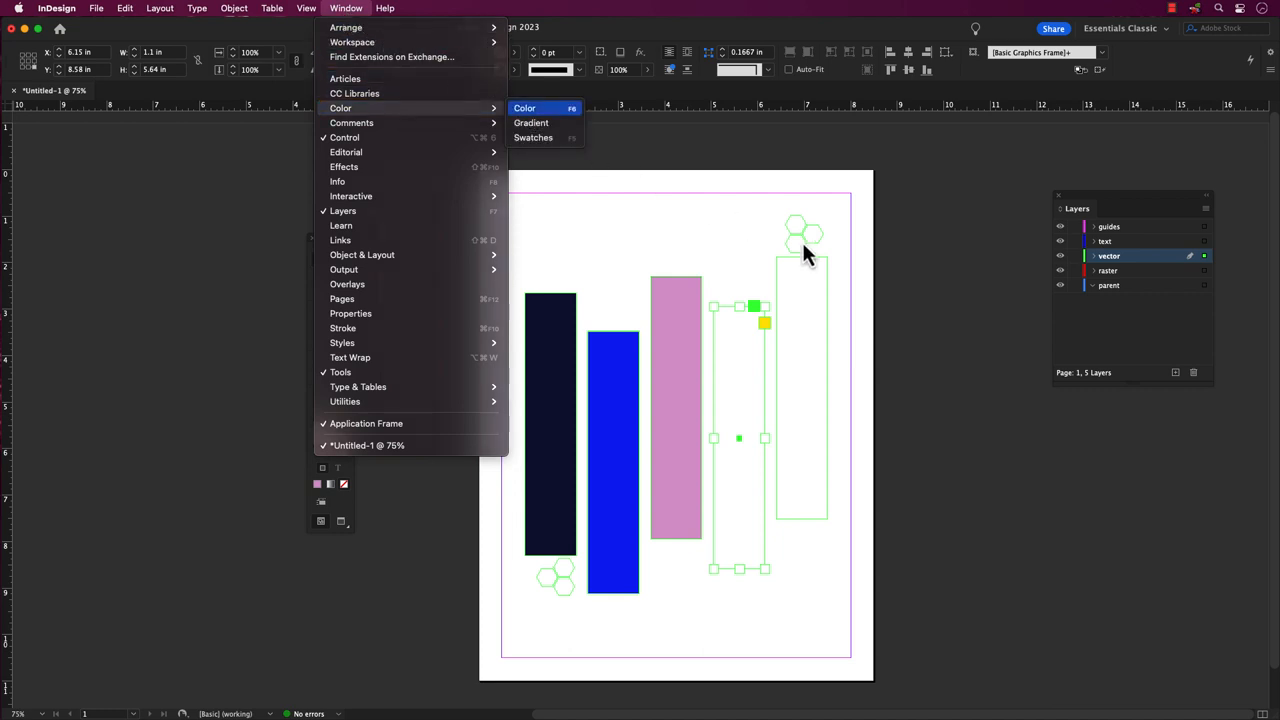
pyautogui.click(525, 108)
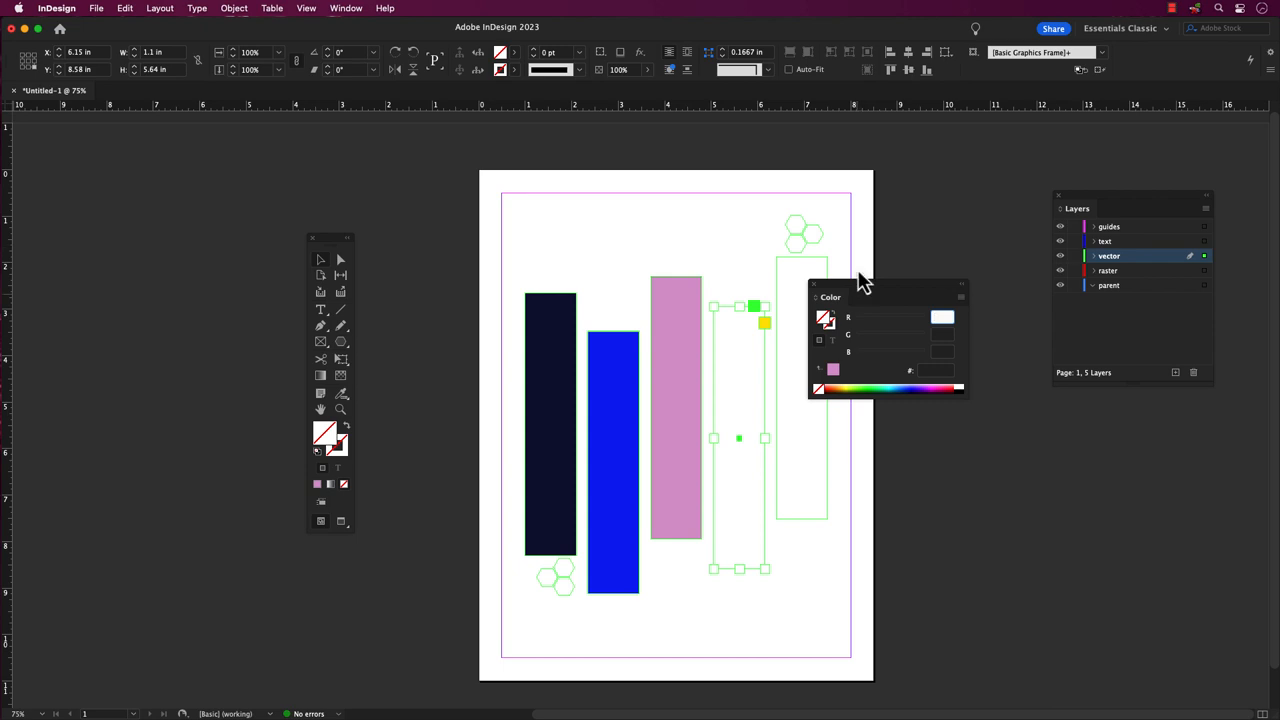
pyautogui.click(960, 285)
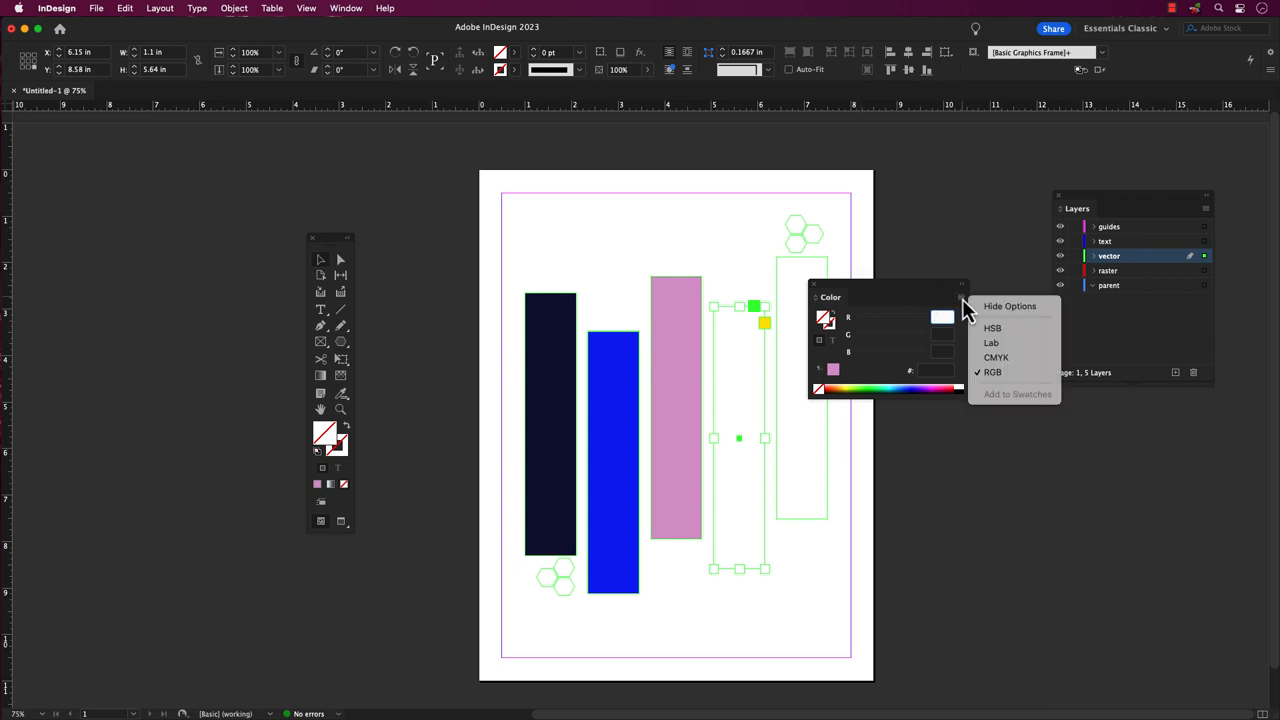
pyautogui.moveTo(991, 343)
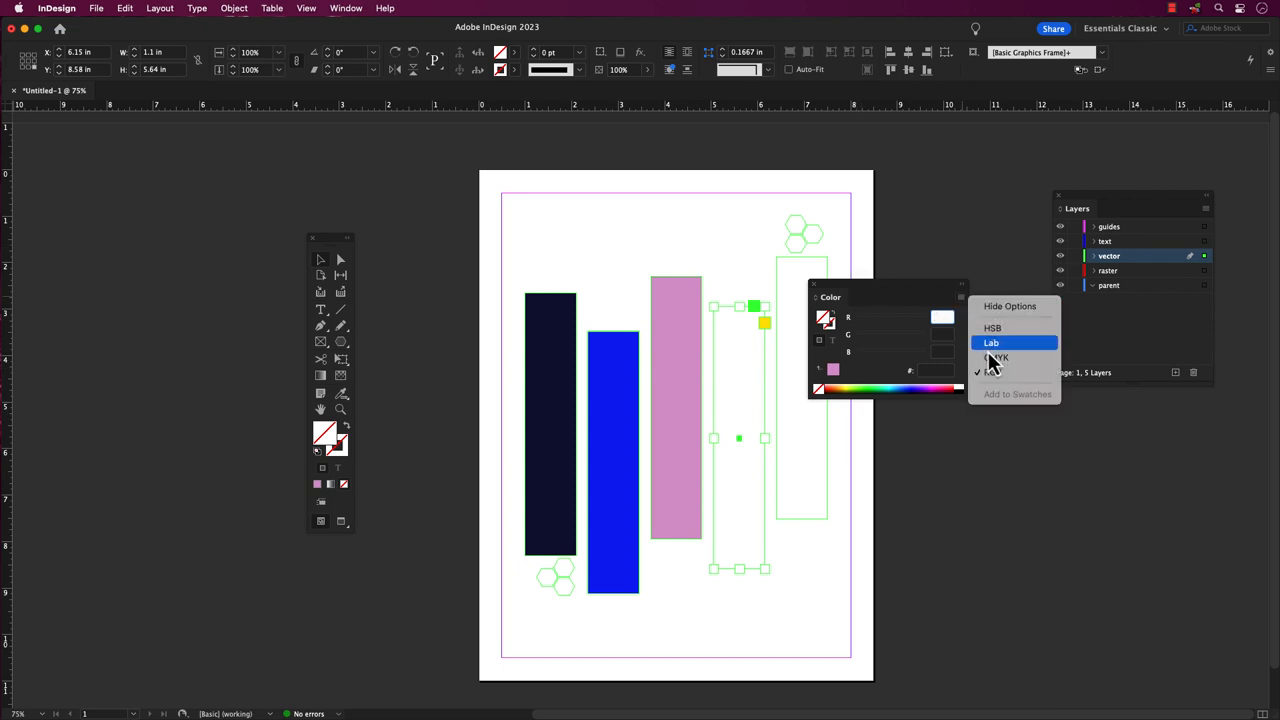
pyautogui.click(996, 357)
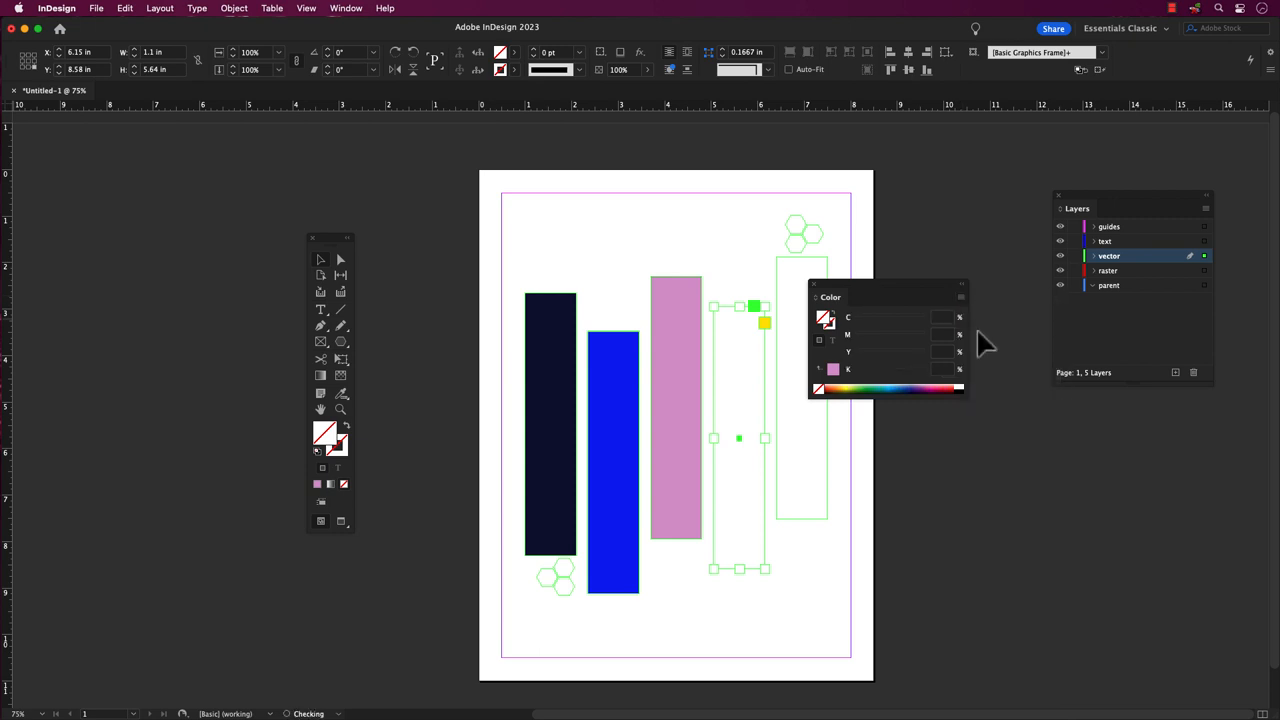
pyautogui.click(961, 297)
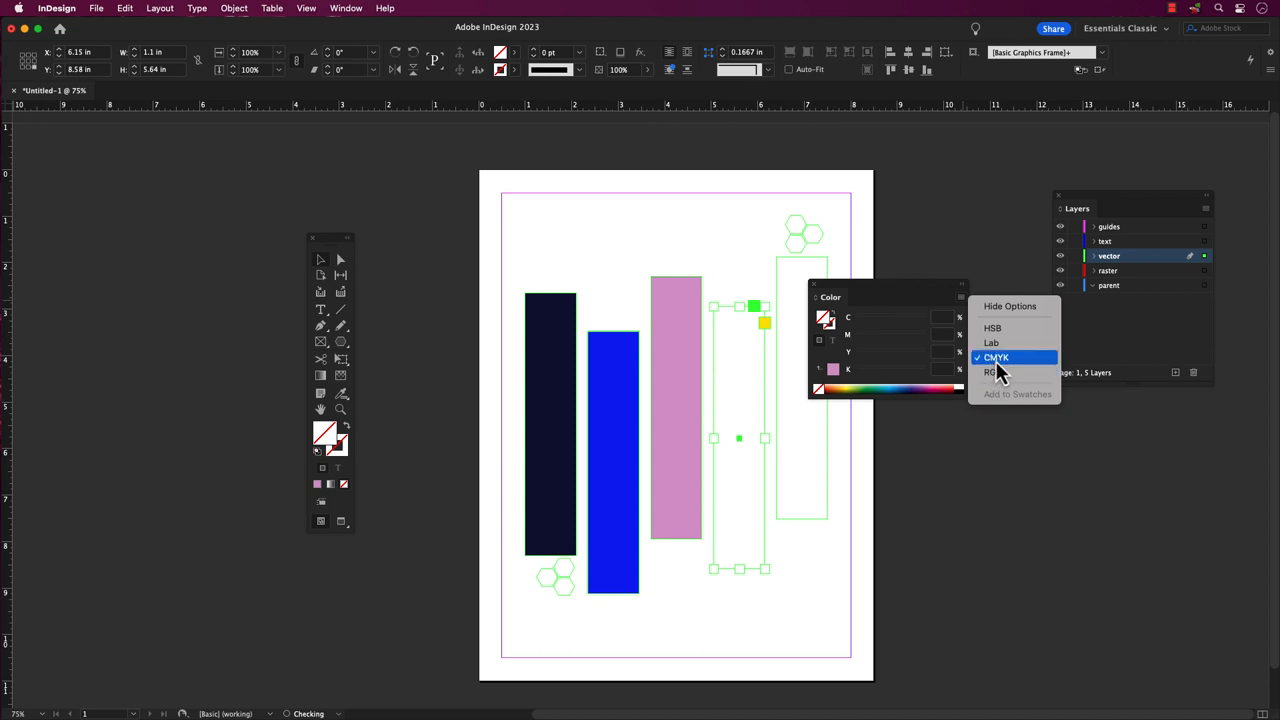
pyautogui.click(993, 357)
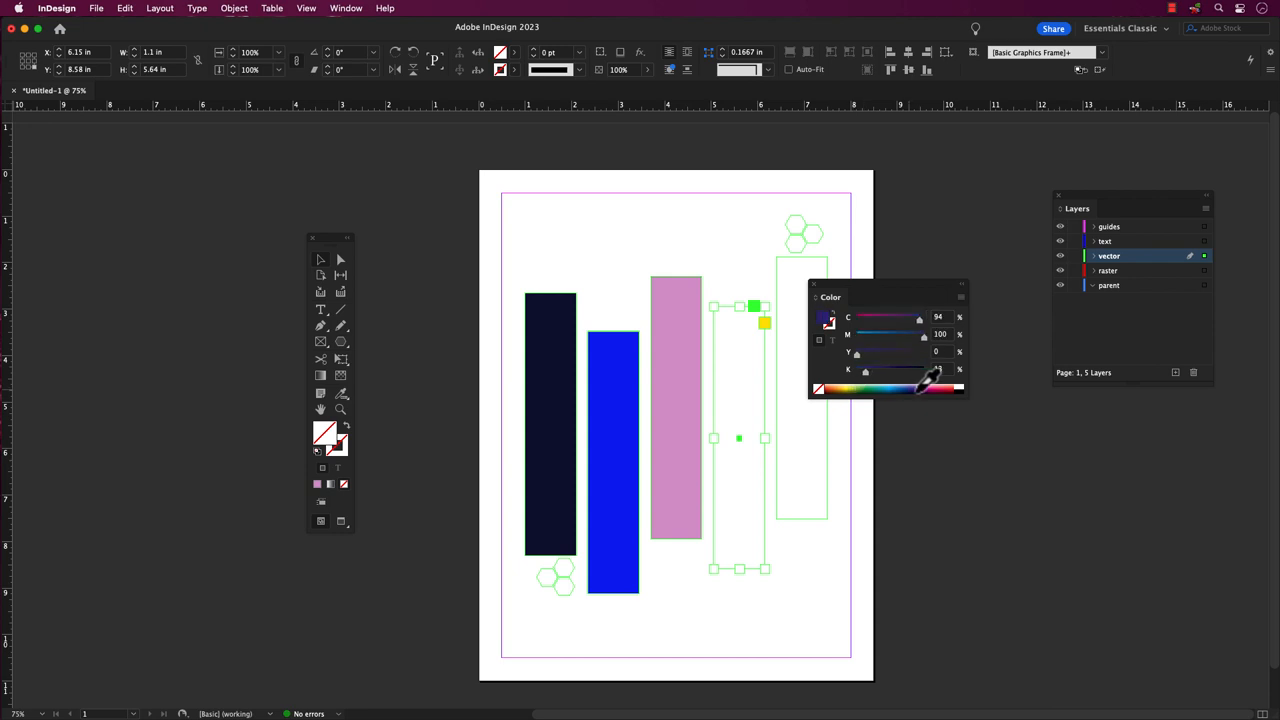
# Fill the fourth rectangle with orange by picking a colour and adjusting the sliders.
pyautogui.click(910, 386)
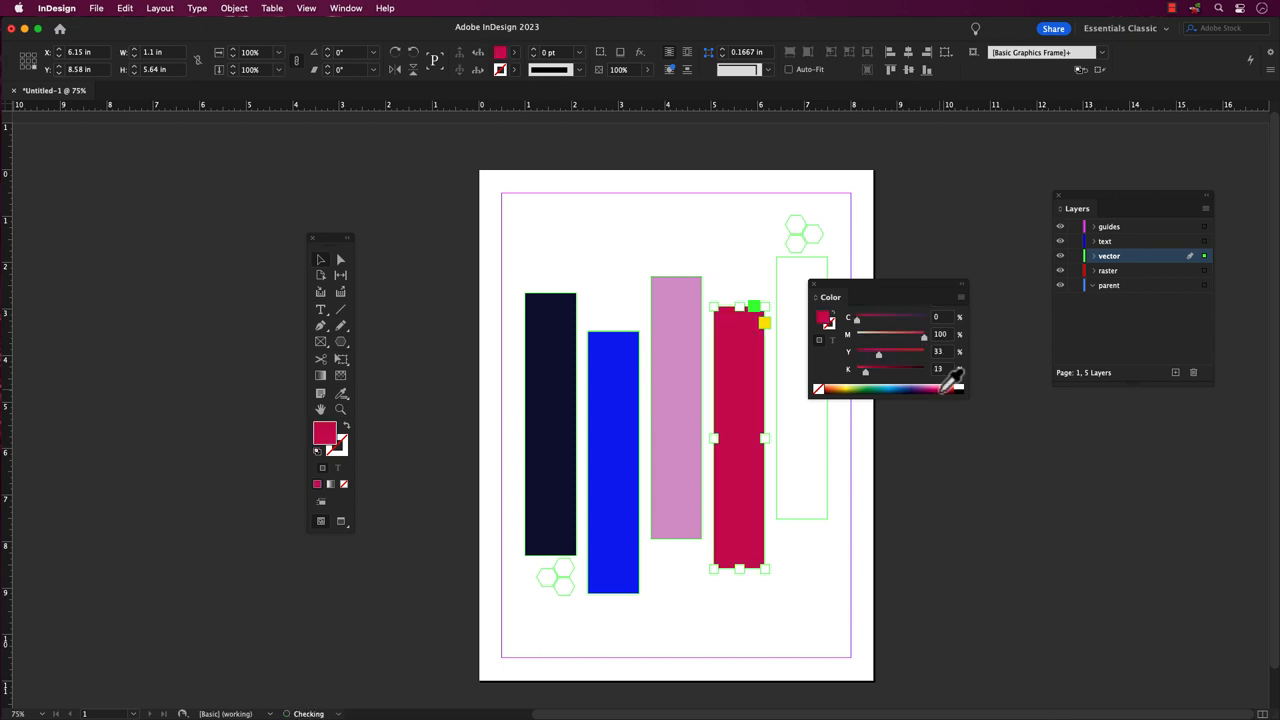
pyautogui.moveTo(879, 355); pyautogui.dragTo(884, 355)
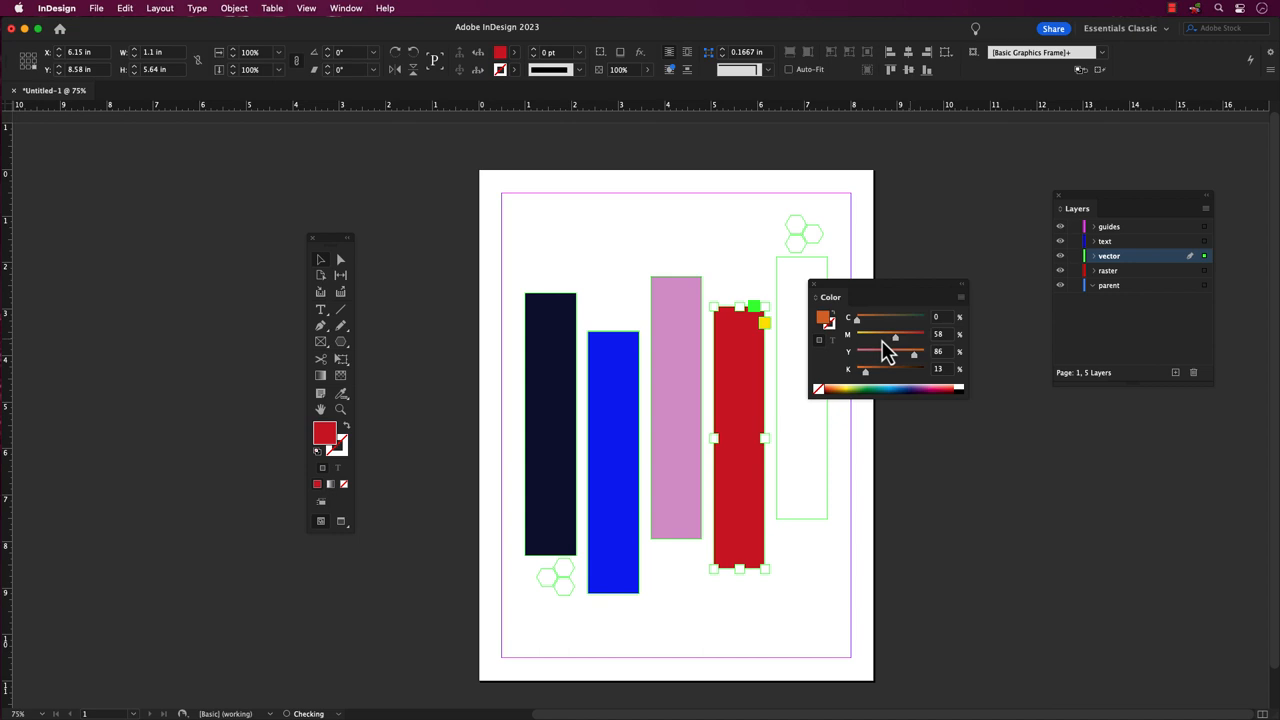
pyautogui.moveTo(897, 334); pyautogui.dragTo(876, 334)
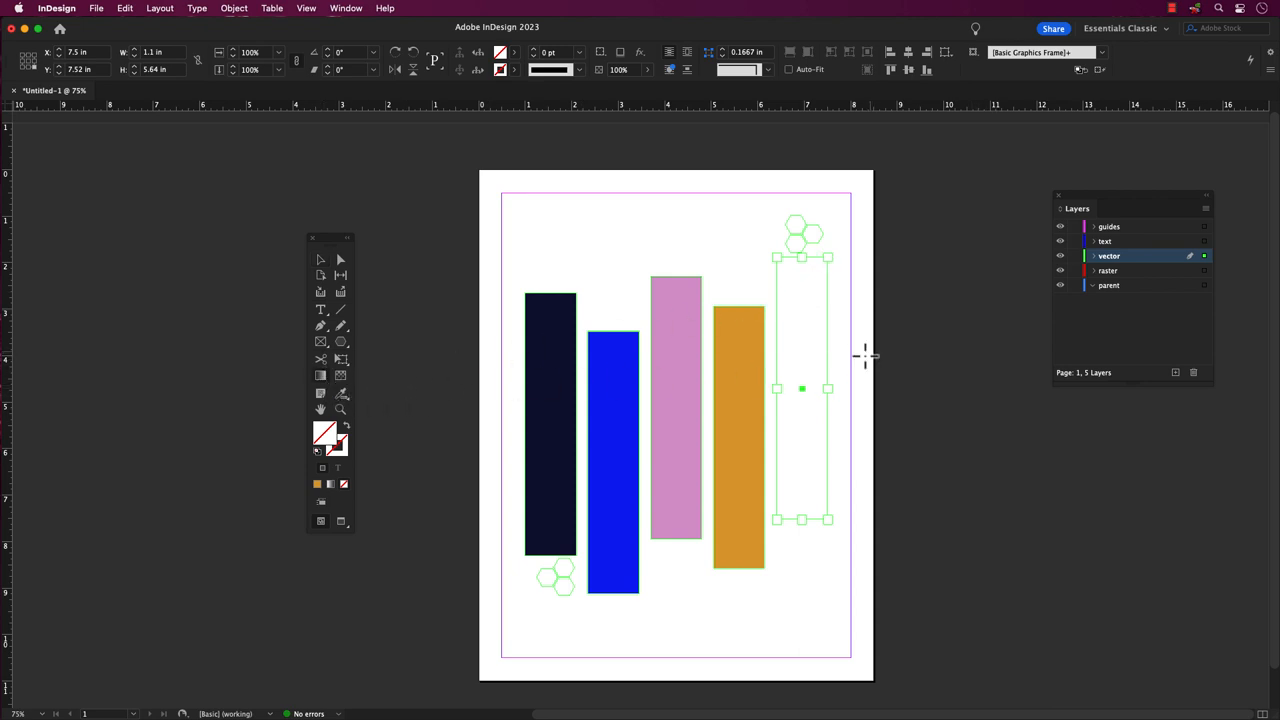
# Give the fifth rectangle a linear gradient and adjust its starting stop.
pyautogui.click(345, 8)
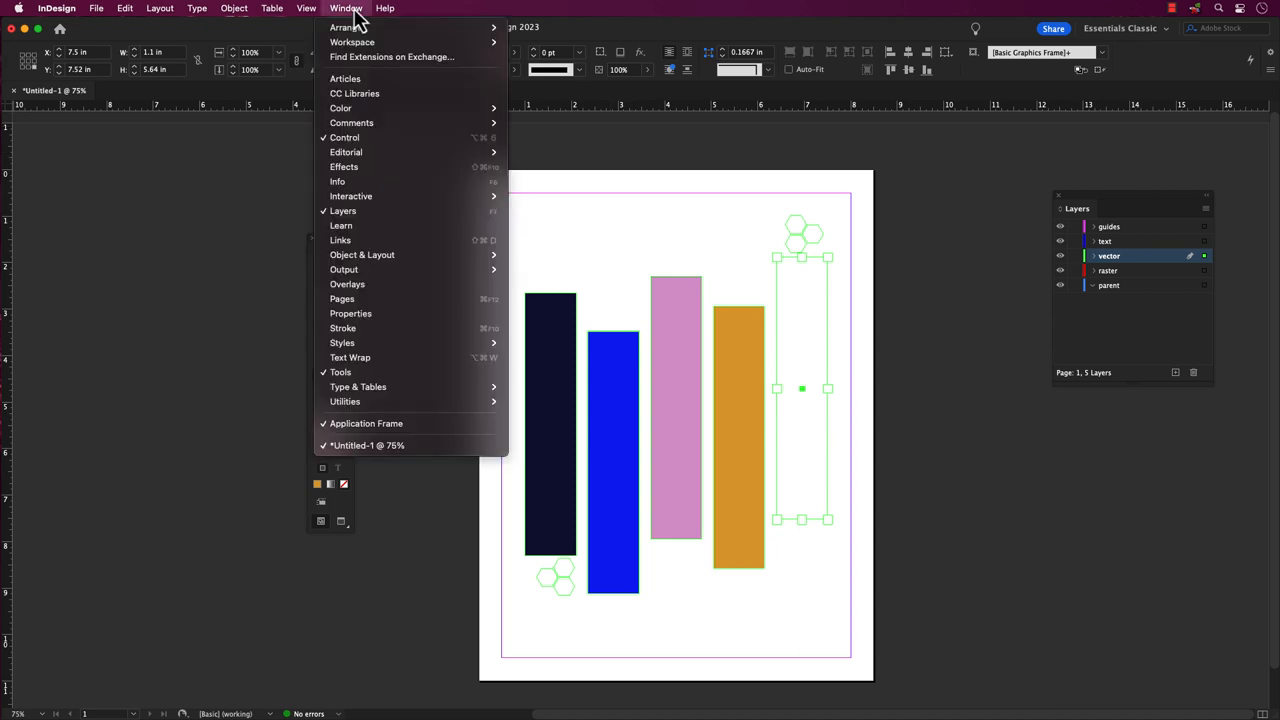
pyautogui.moveTo(340, 108)
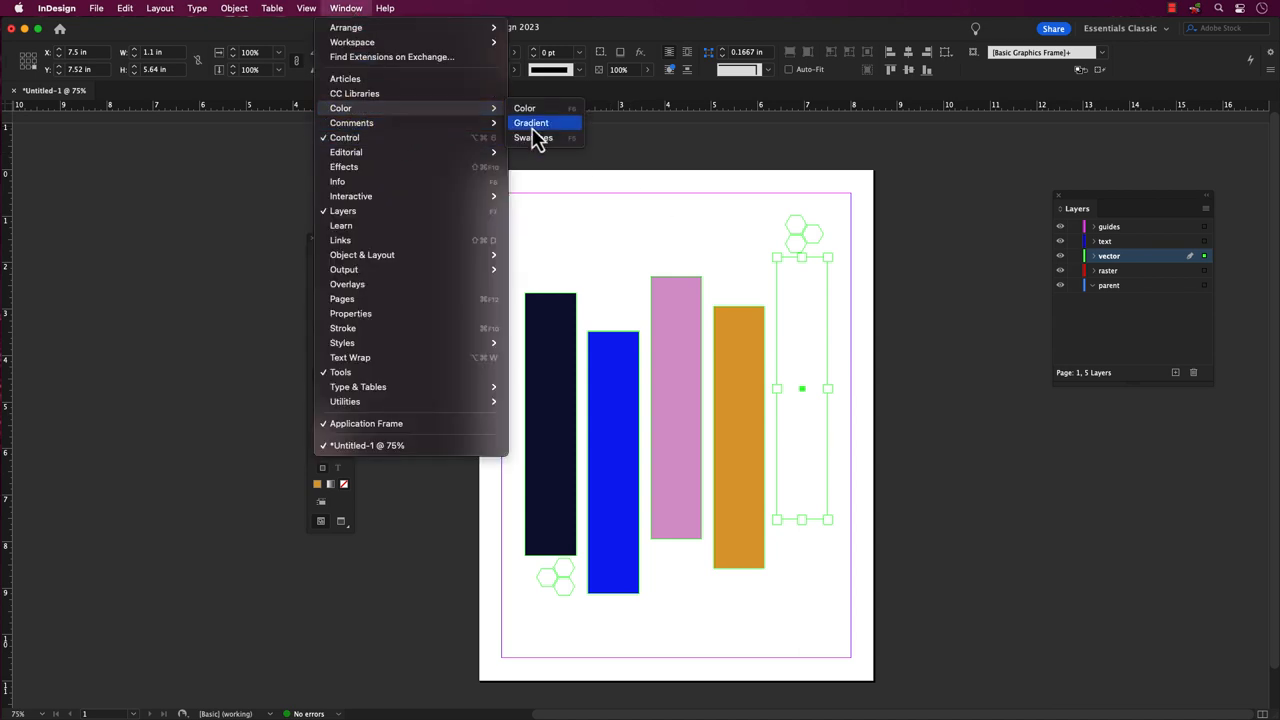
pyautogui.click(531, 122)
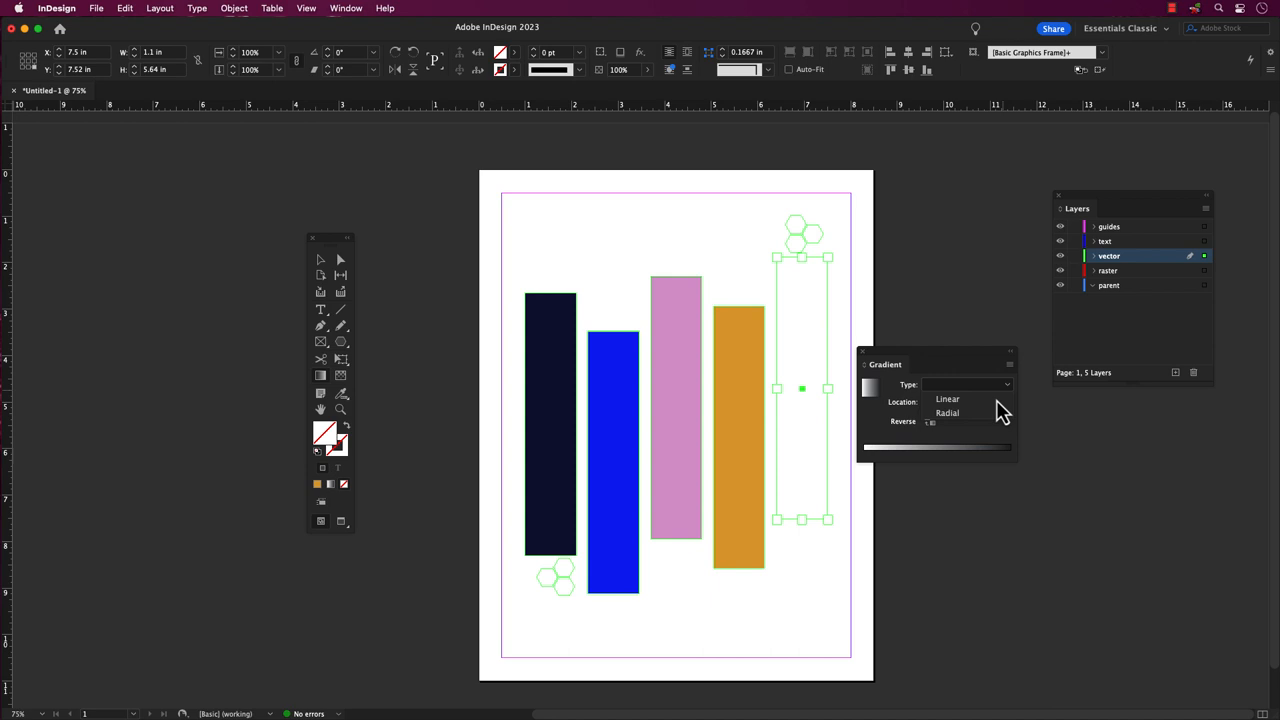
pyautogui.click(947, 399)
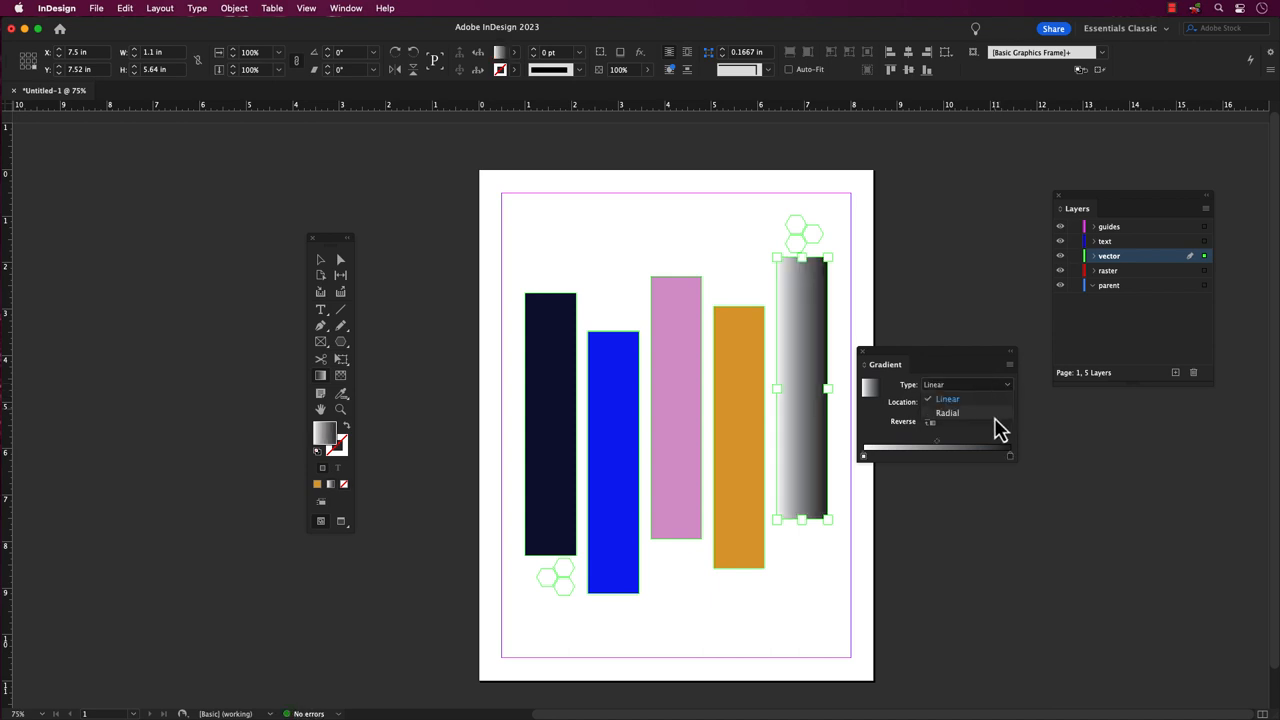
pyautogui.click(948, 412)
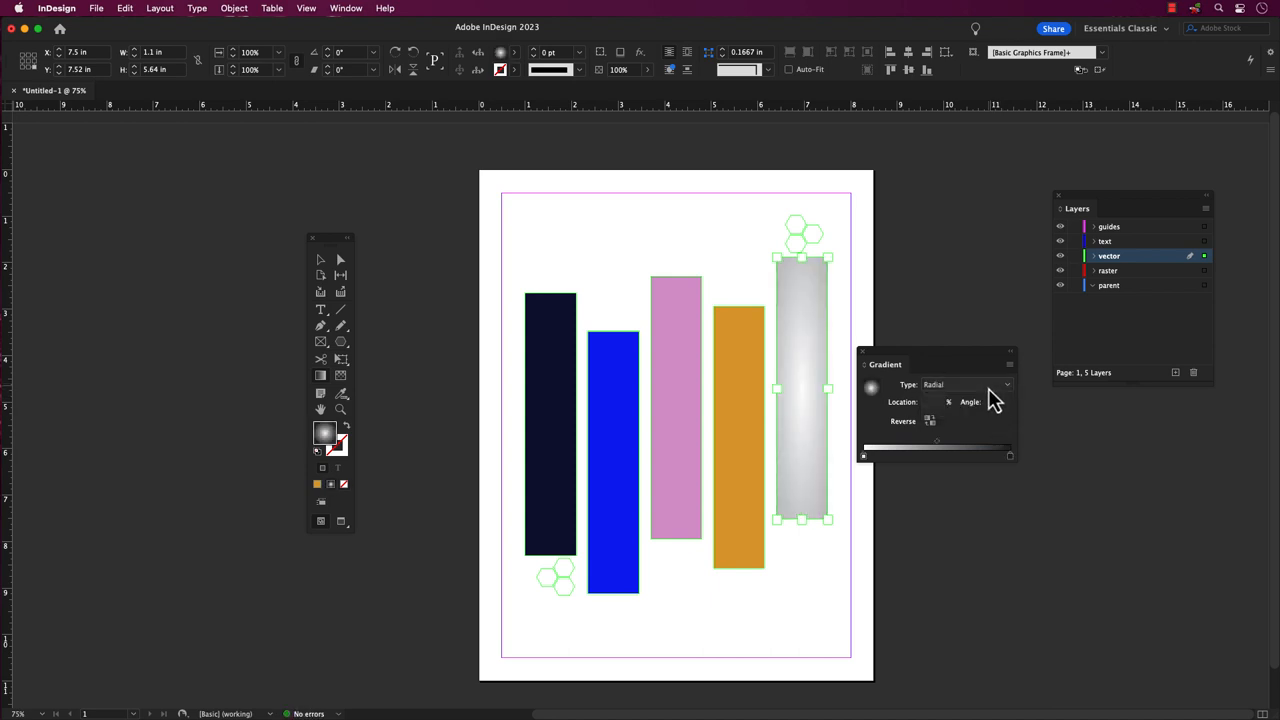
pyautogui.click(967, 385)
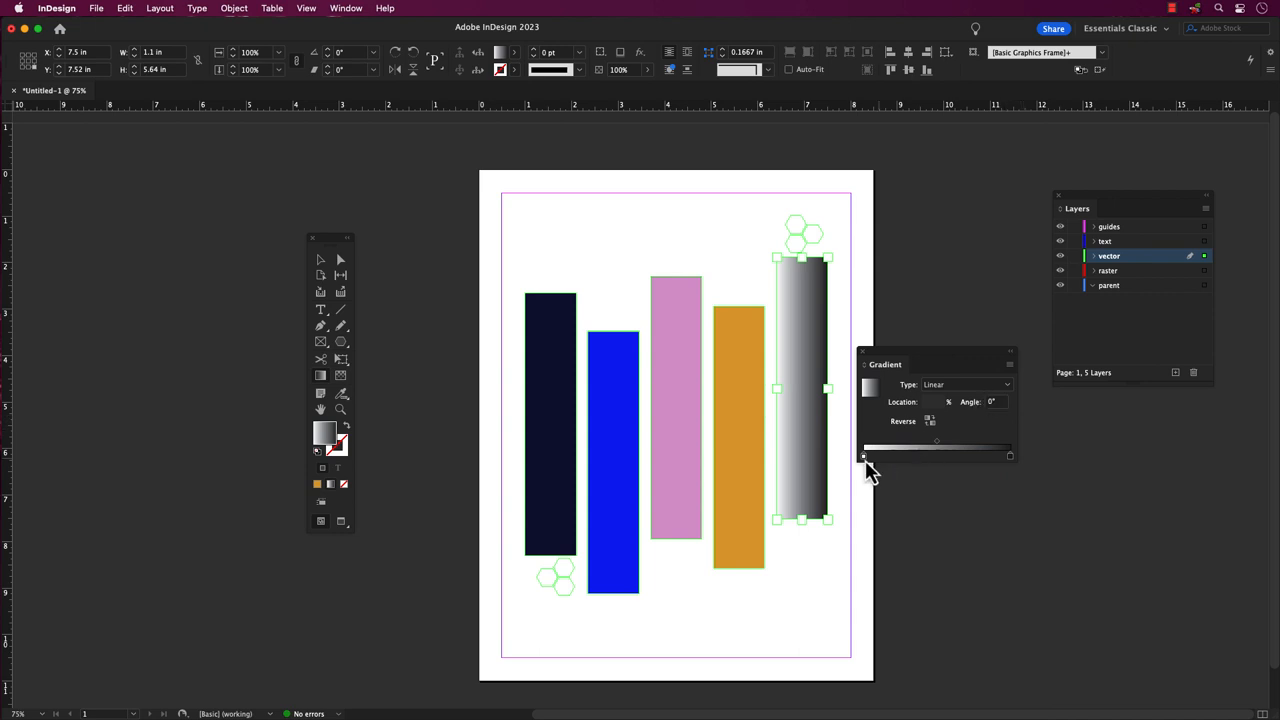
pyautogui.moveTo(864, 457); pyautogui.dragTo(888, 457)
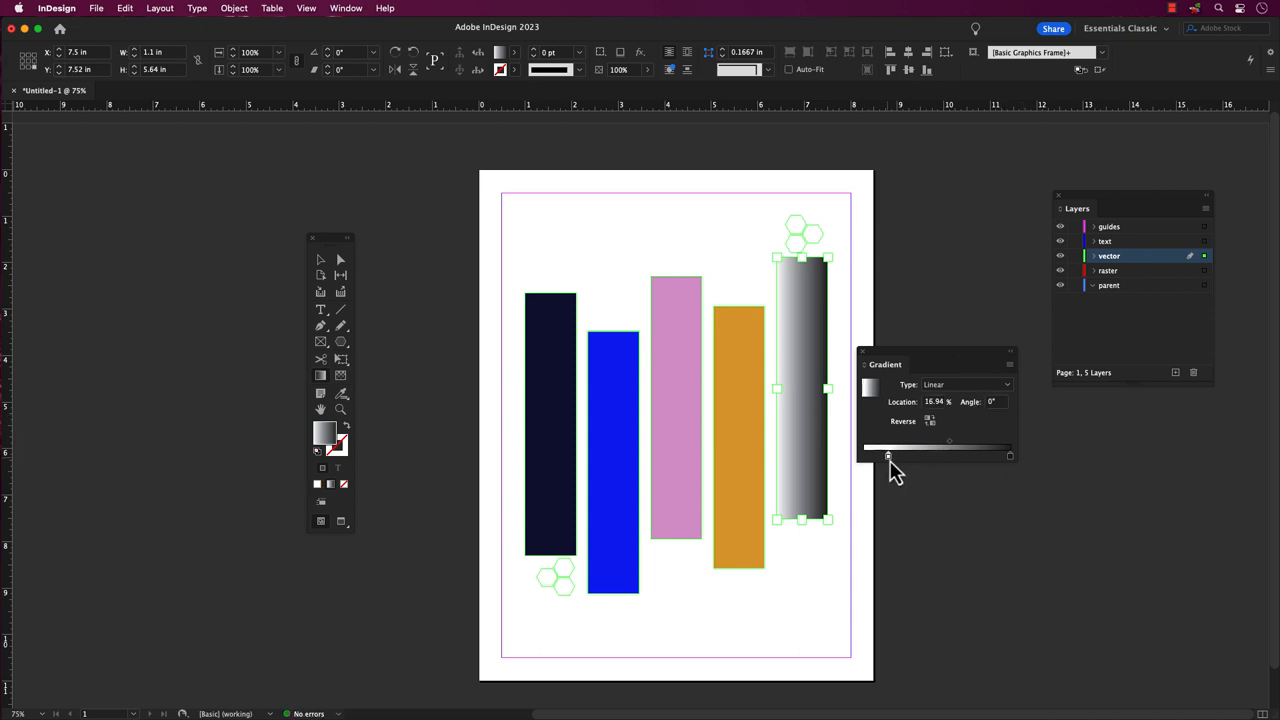
pyautogui.moveTo(888, 456); pyautogui.dragTo(864, 456)
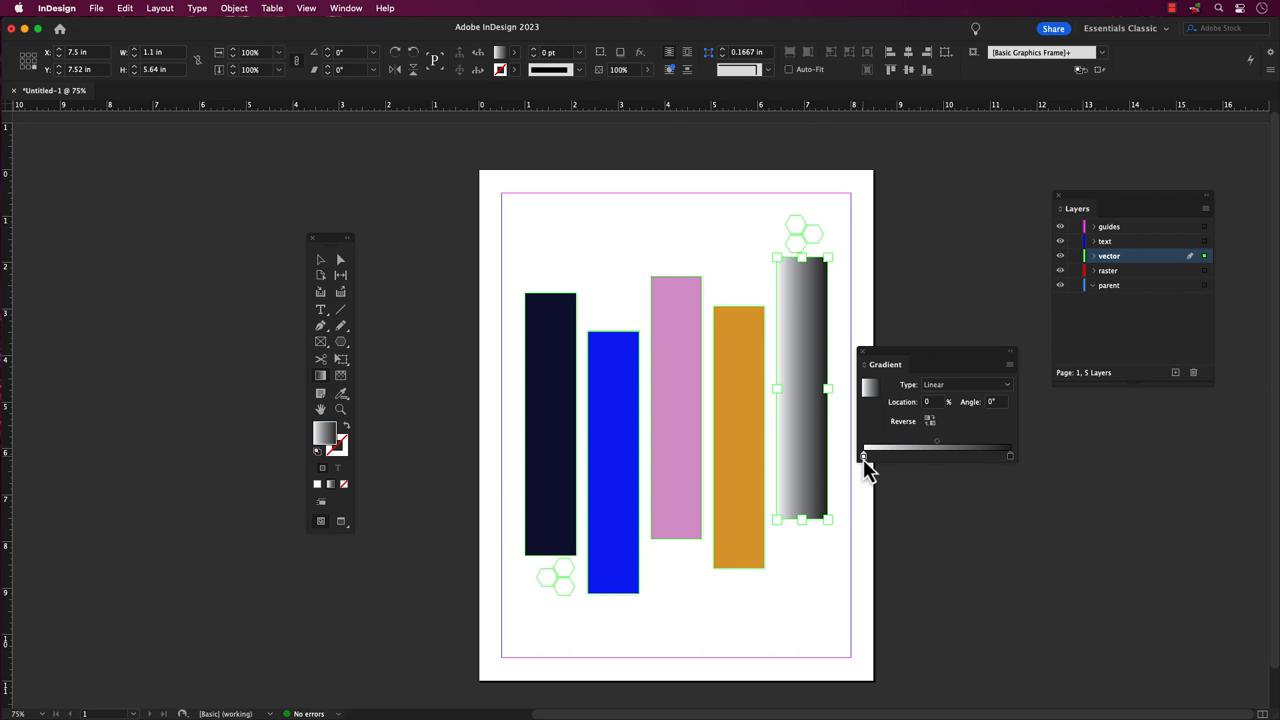
pyautogui.click(336, 8)
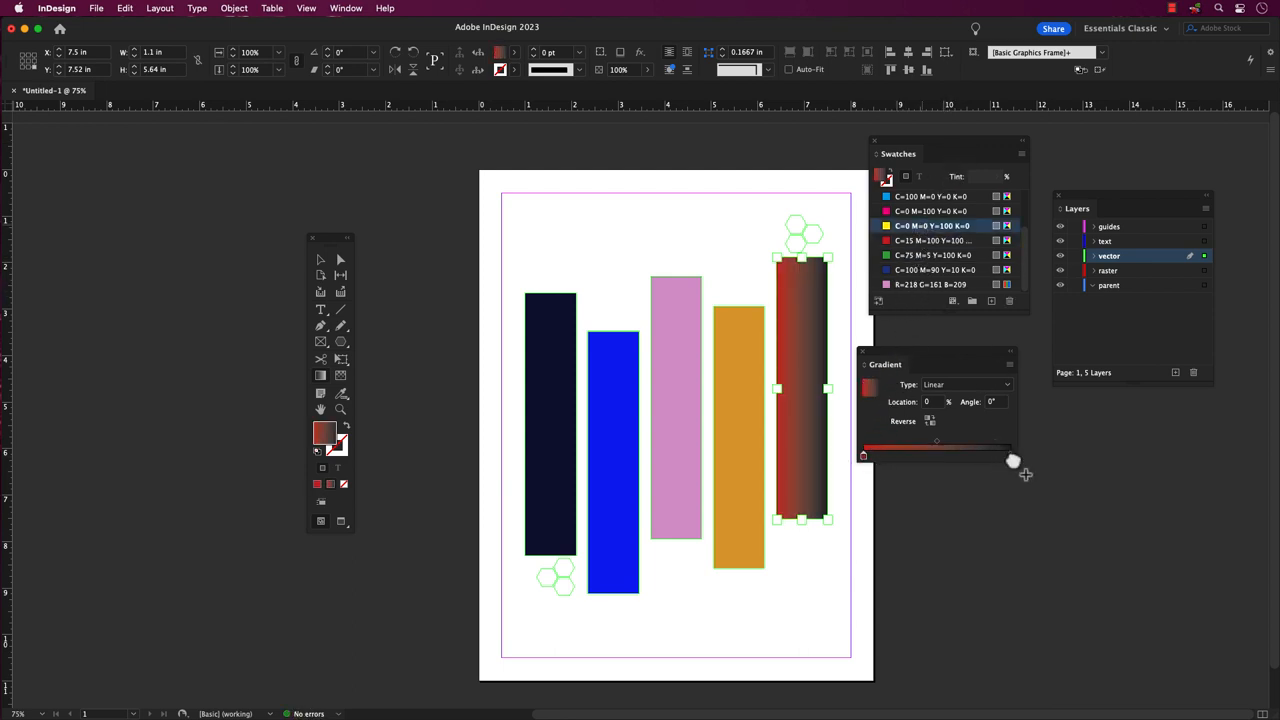
# Apply a yellow stop, rearrange the stops and midpoint, and keep the gradient linear.
pyautogui.moveTo(864, 456); pyautogui.dragTo(1010, 456)
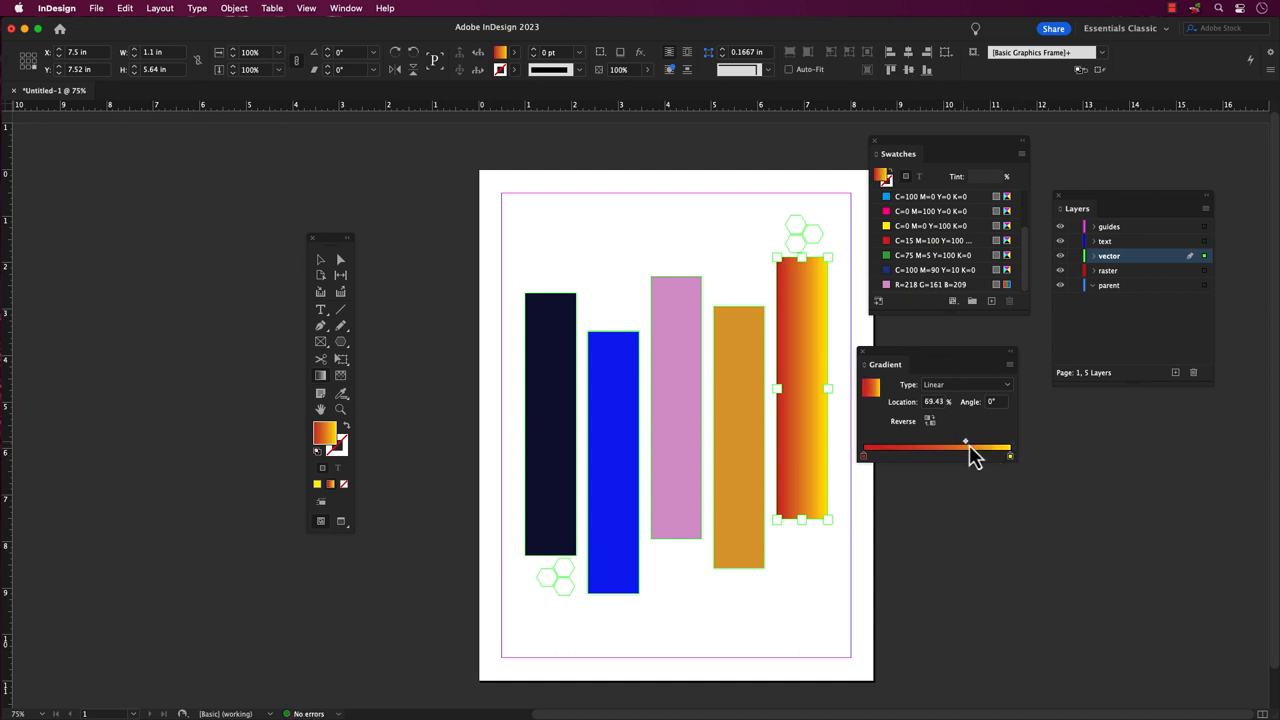
pyautogui.moveTo(965, 443); pyautogui.dragTo(890, 448)
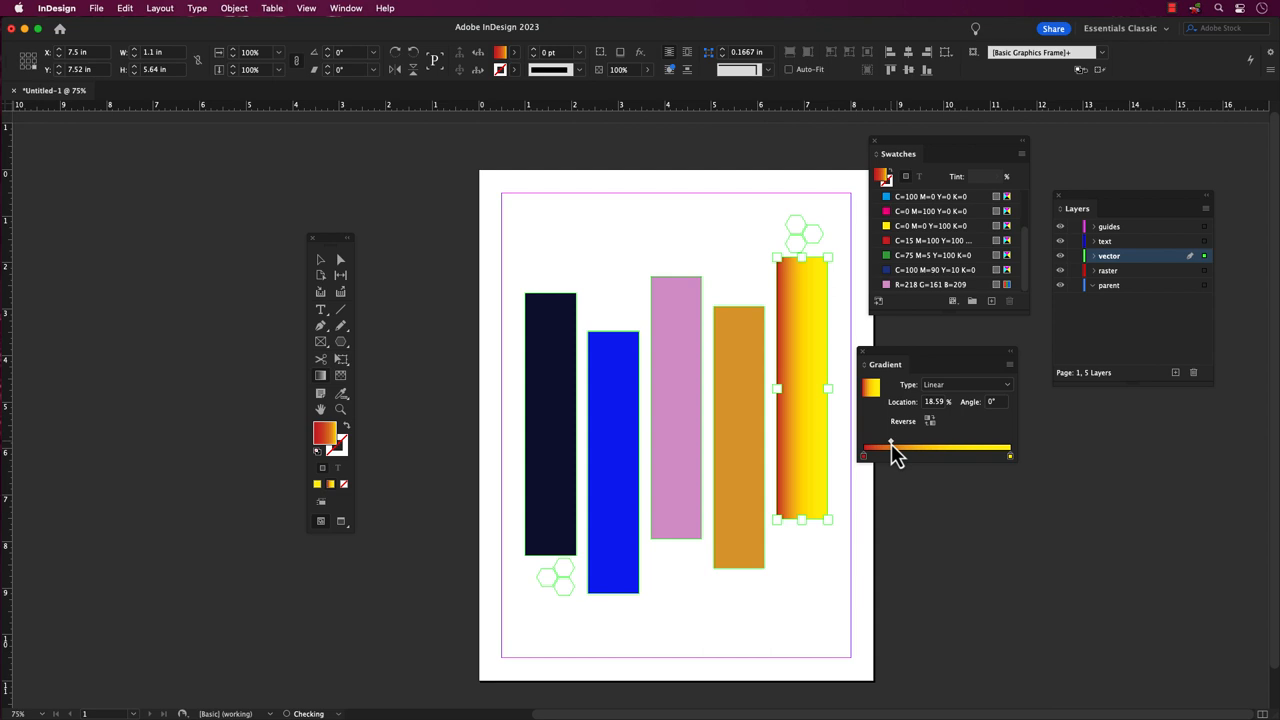
pyautogui.moveTo(890, 447); pyautogui.dragTo(983, 447)
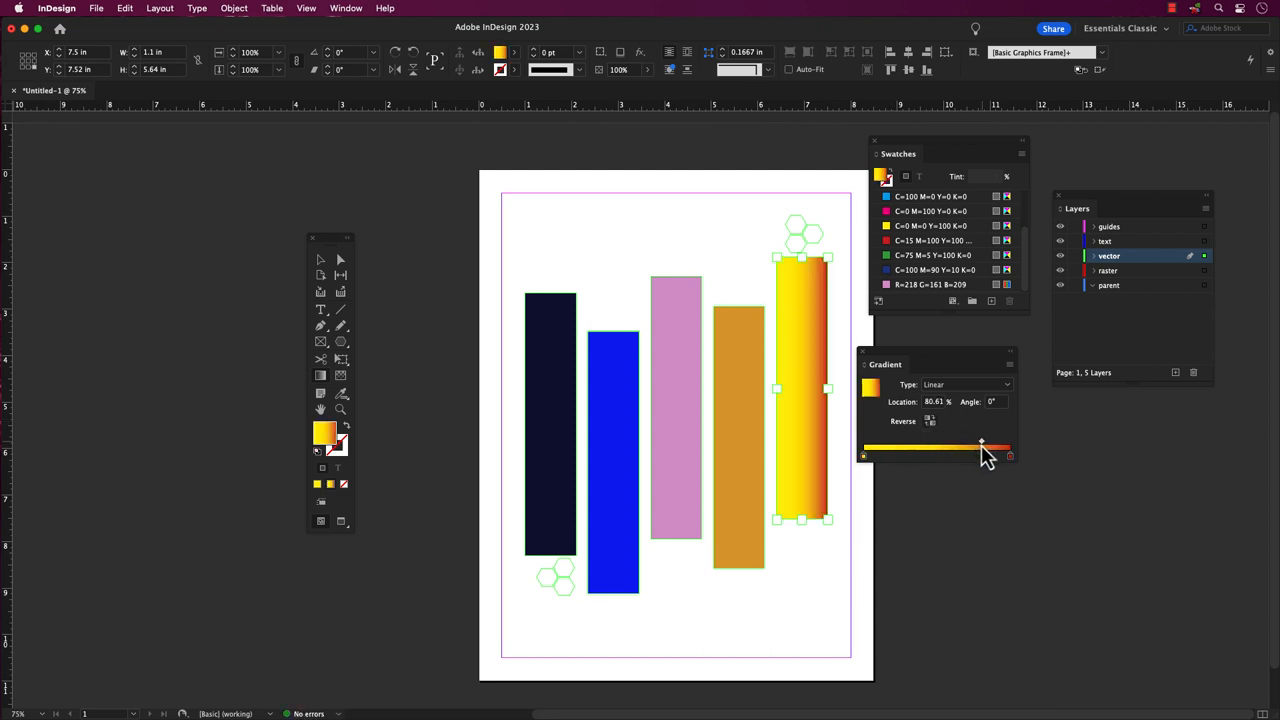
pyautogui.moveTo(983, 448); pyautogui.dragTo(950, 448)
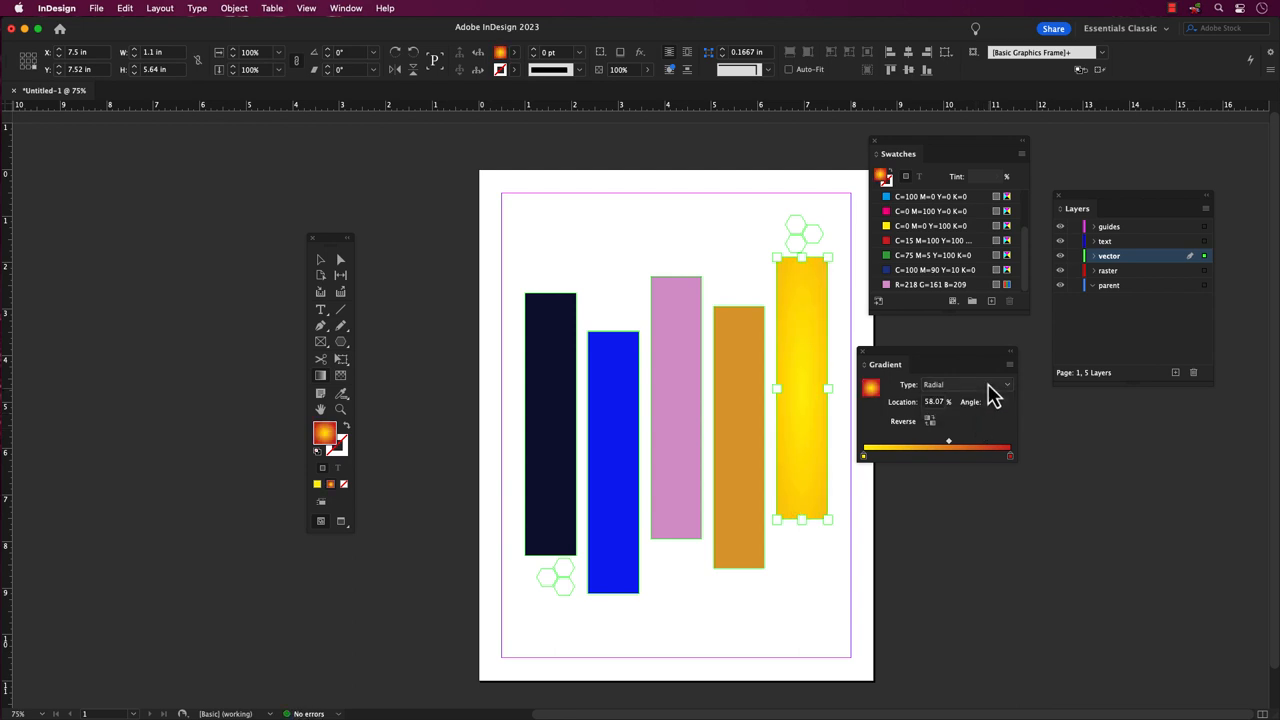
pyautogui.click(1008, 384)
pyautogui.write('50')
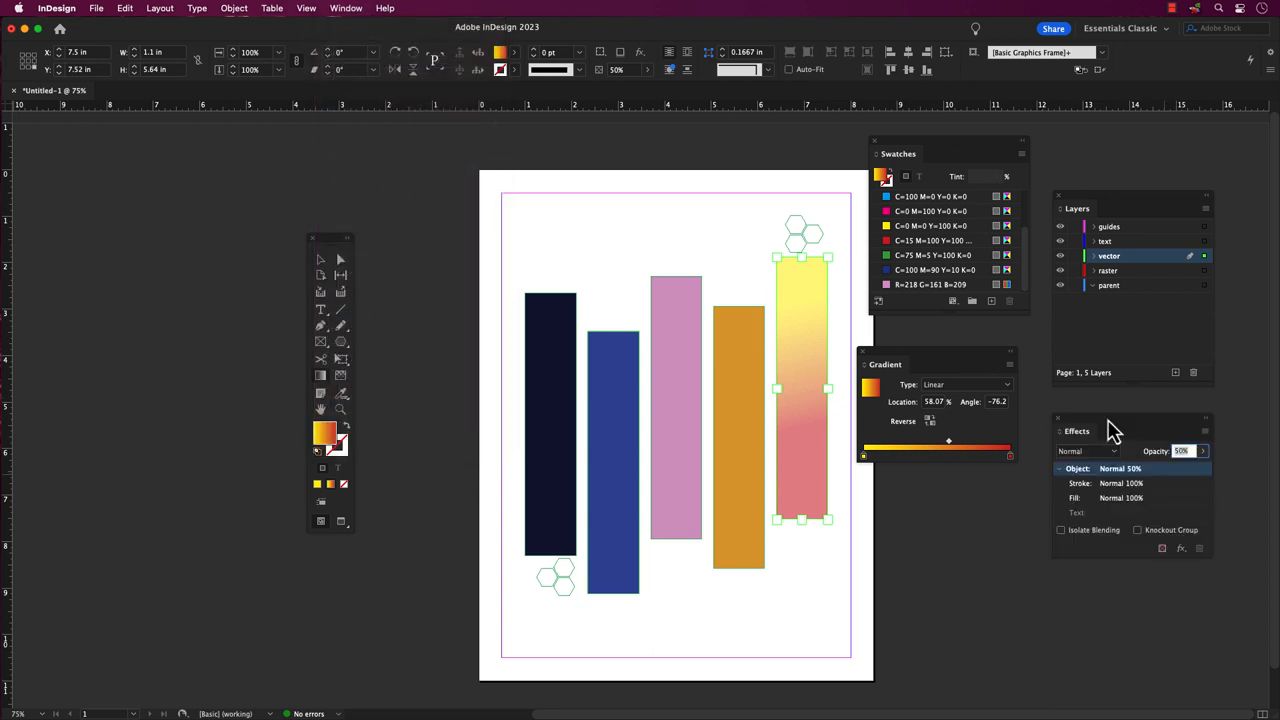
# Try Multiply and Color Burn blending, then lower the gradient rectangle's opacity.
pyautogui.click(1085, 451)
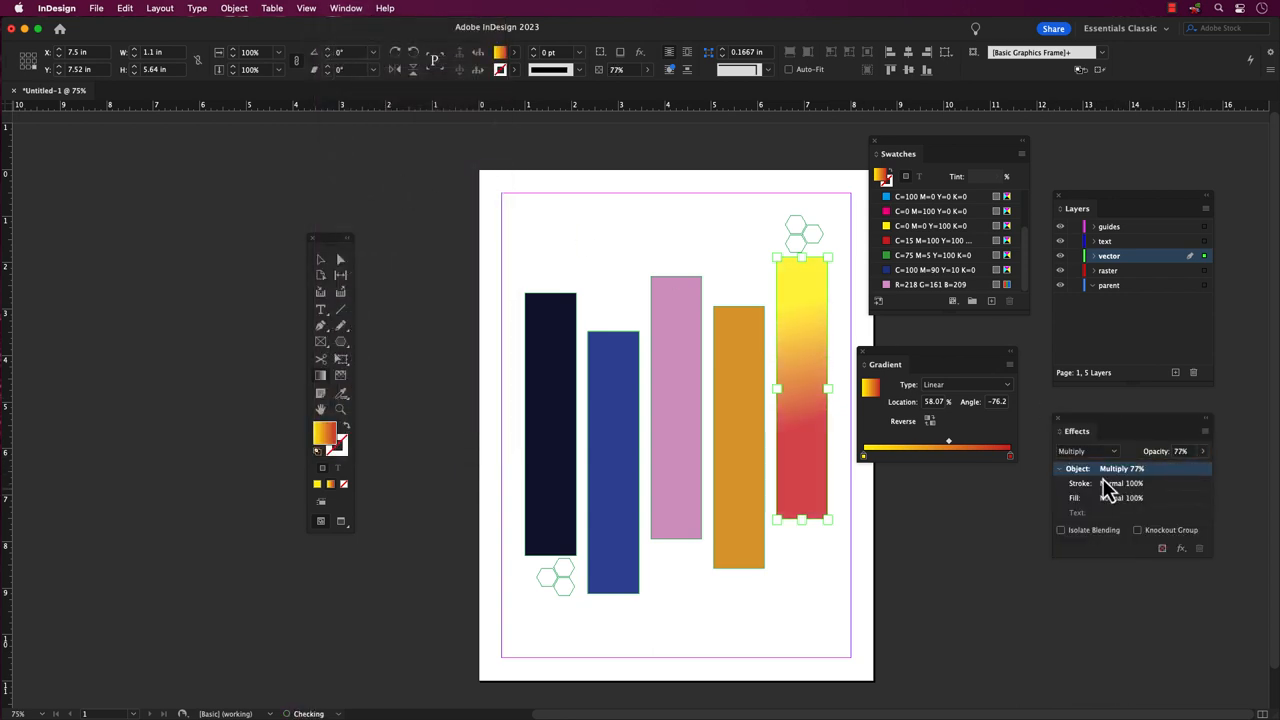
pyautogui.click(1087, 450)
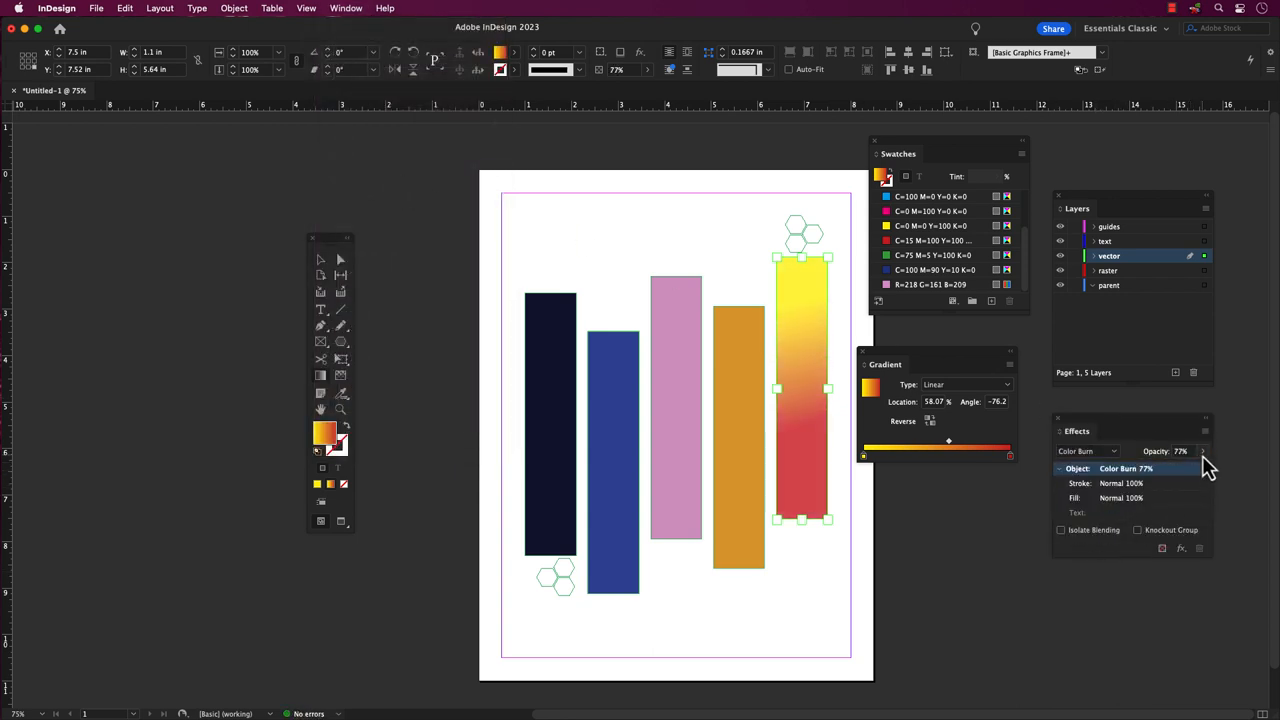
pyautogui.click(1087, 451)
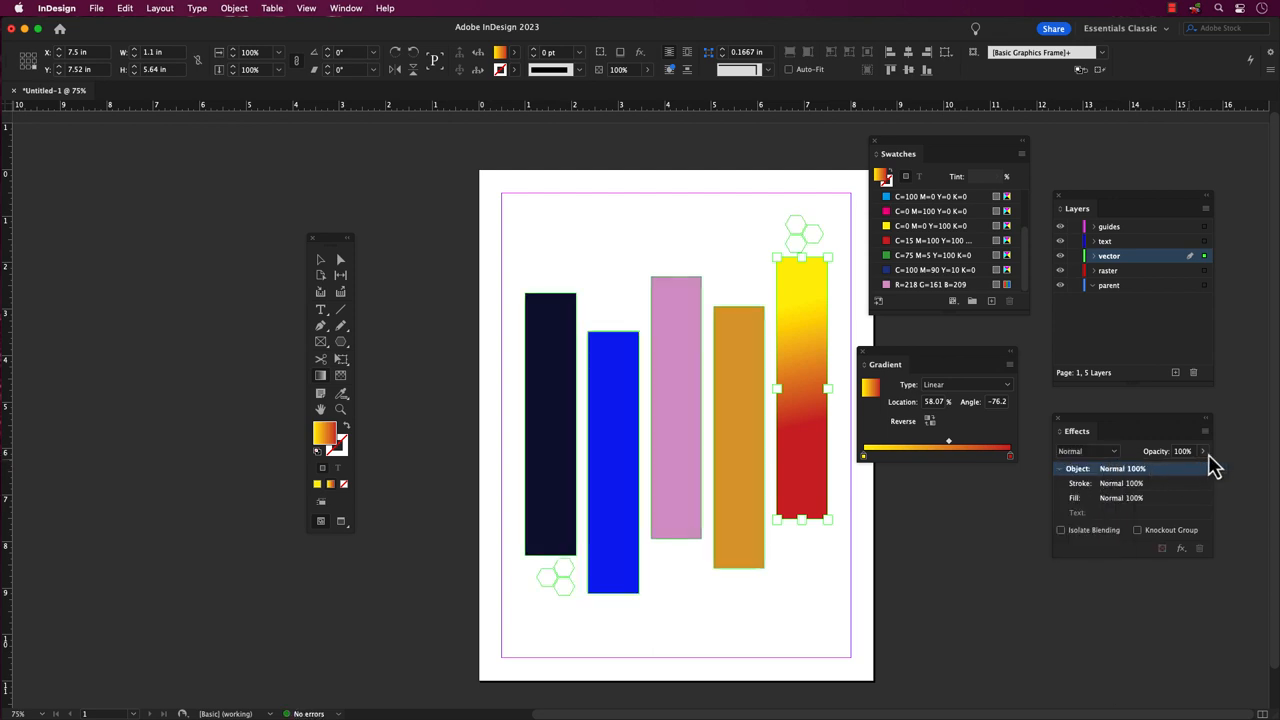
pyautogui.moveTo(1205, 468); pyautogui.dragTo(1153, 468)
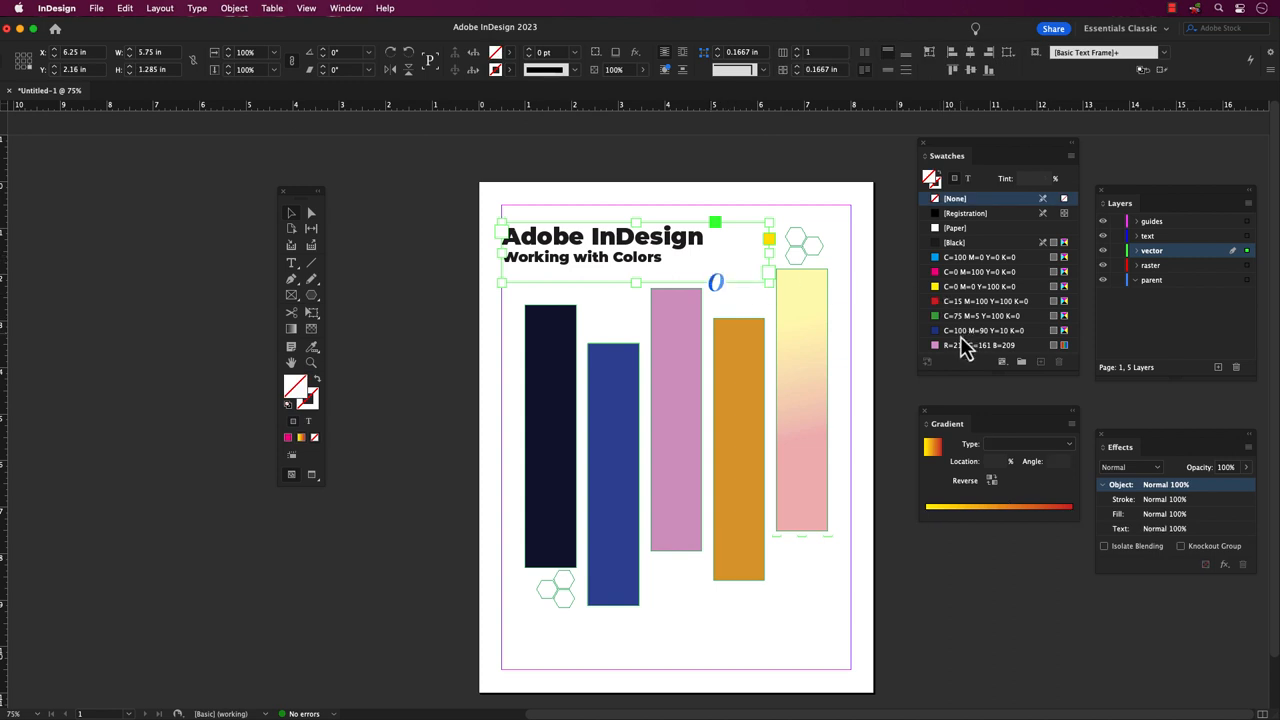
# Remove the title frame's blue fill, then select the title text to colour it dark blue.
pyautogui.click(988, 330)
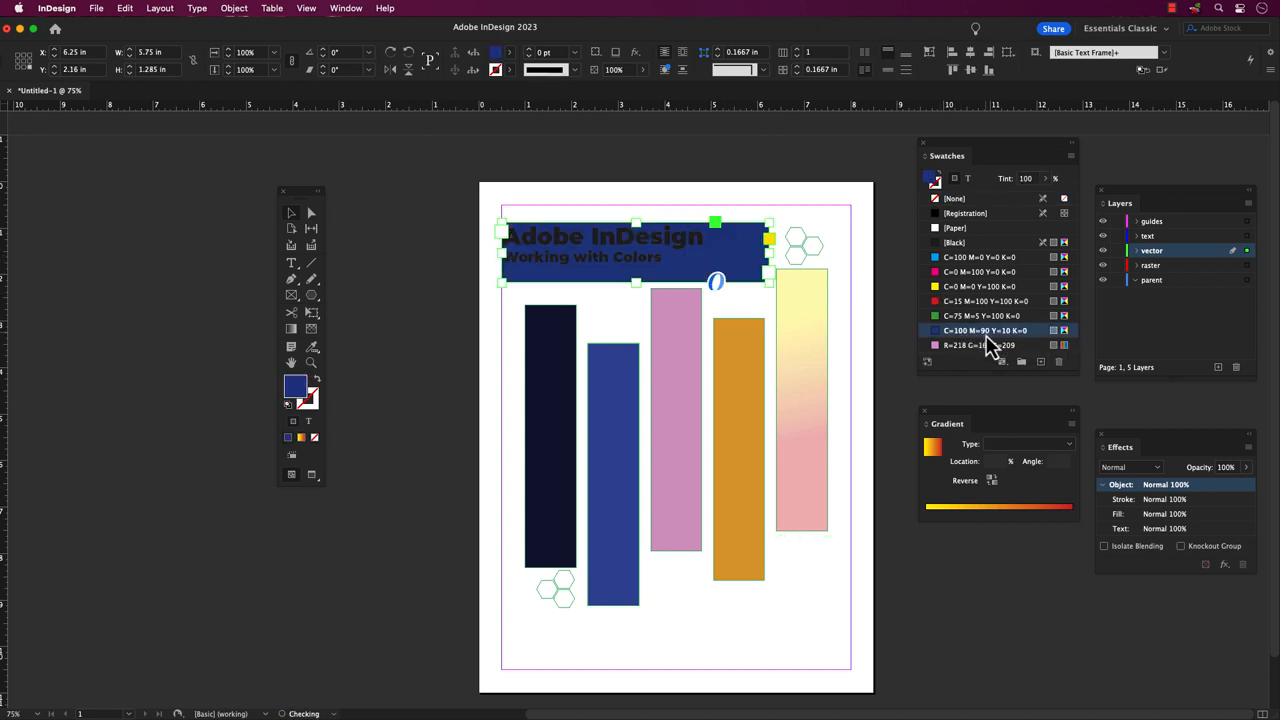
pyautogui.click(291, 262)
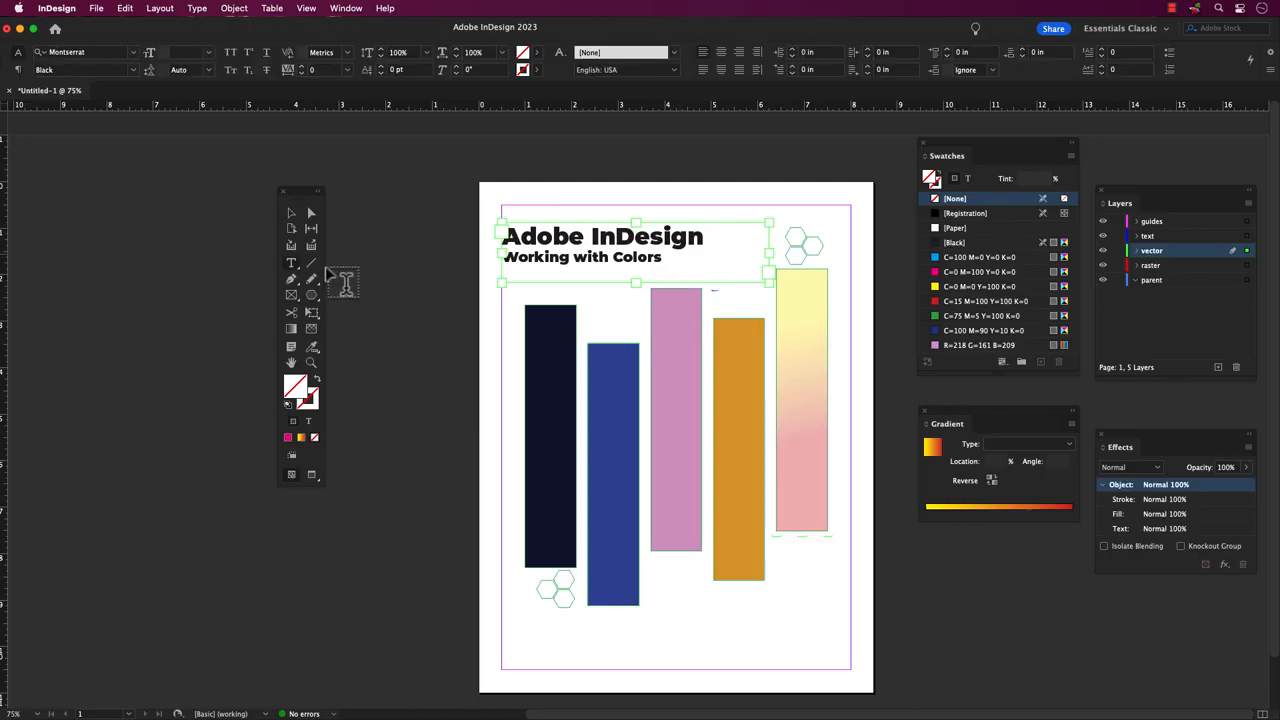
pyautogui.doubleClick(646, 236)
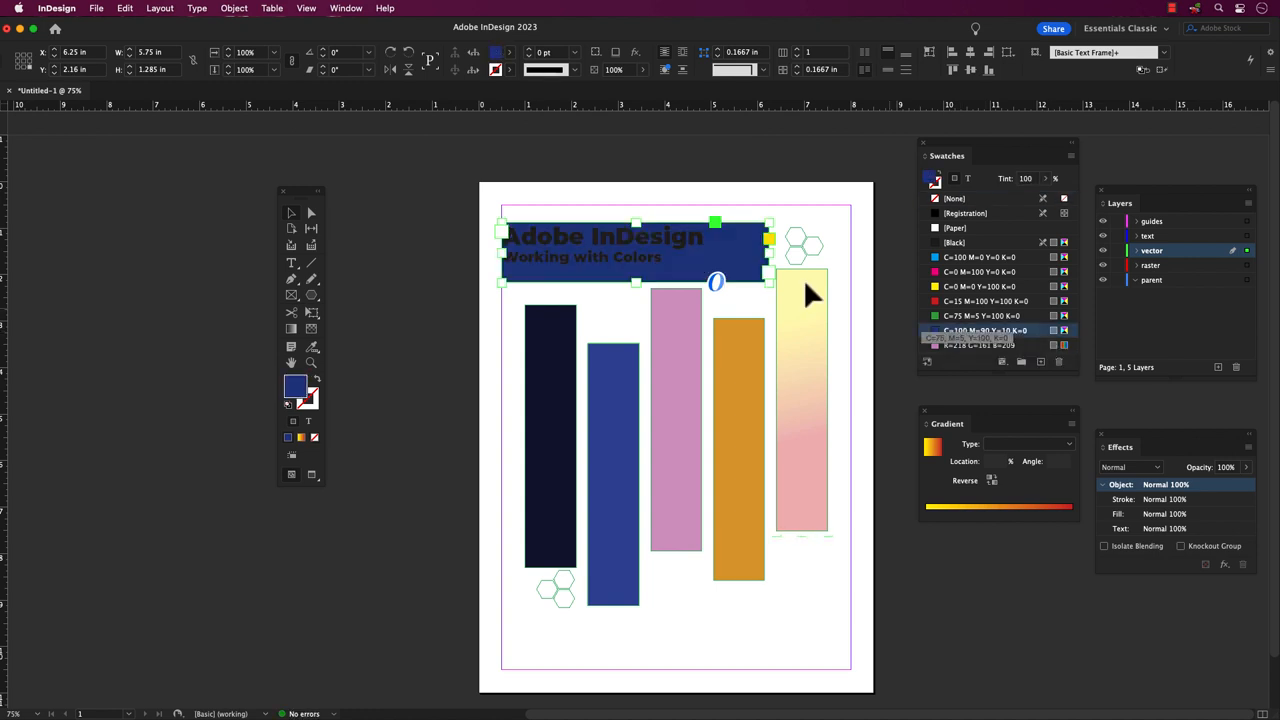
pyautogui.click(121, 8)
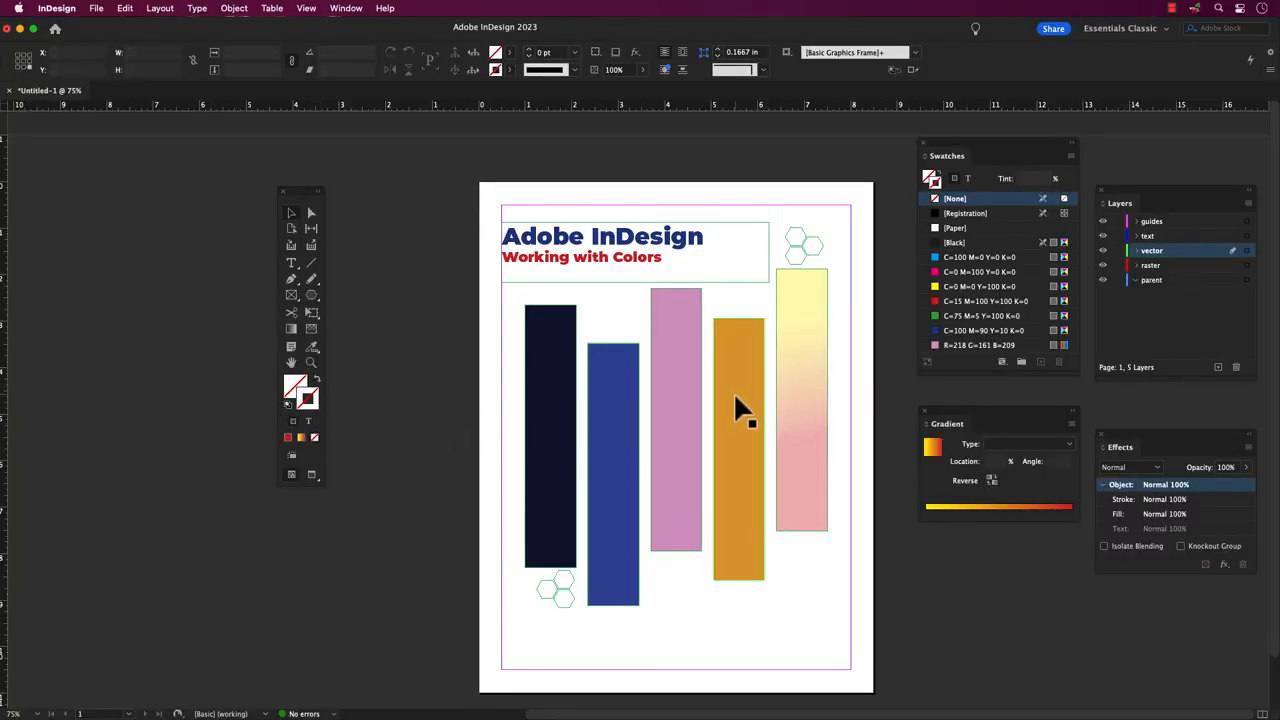
# Set the orange rectangle's stroke to 5 pt, then swap to red fill and orange stroke.
pyautogui.click(740, 430)
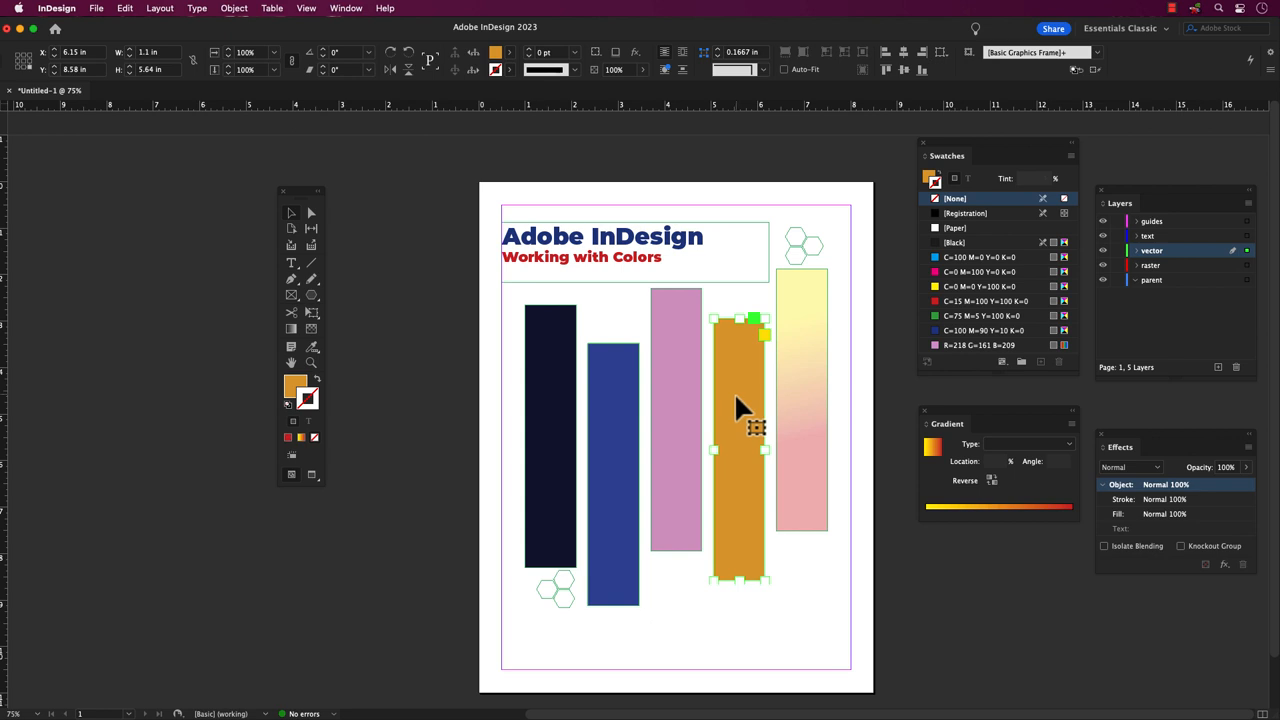
pyautogui.moveTo(580, 69)
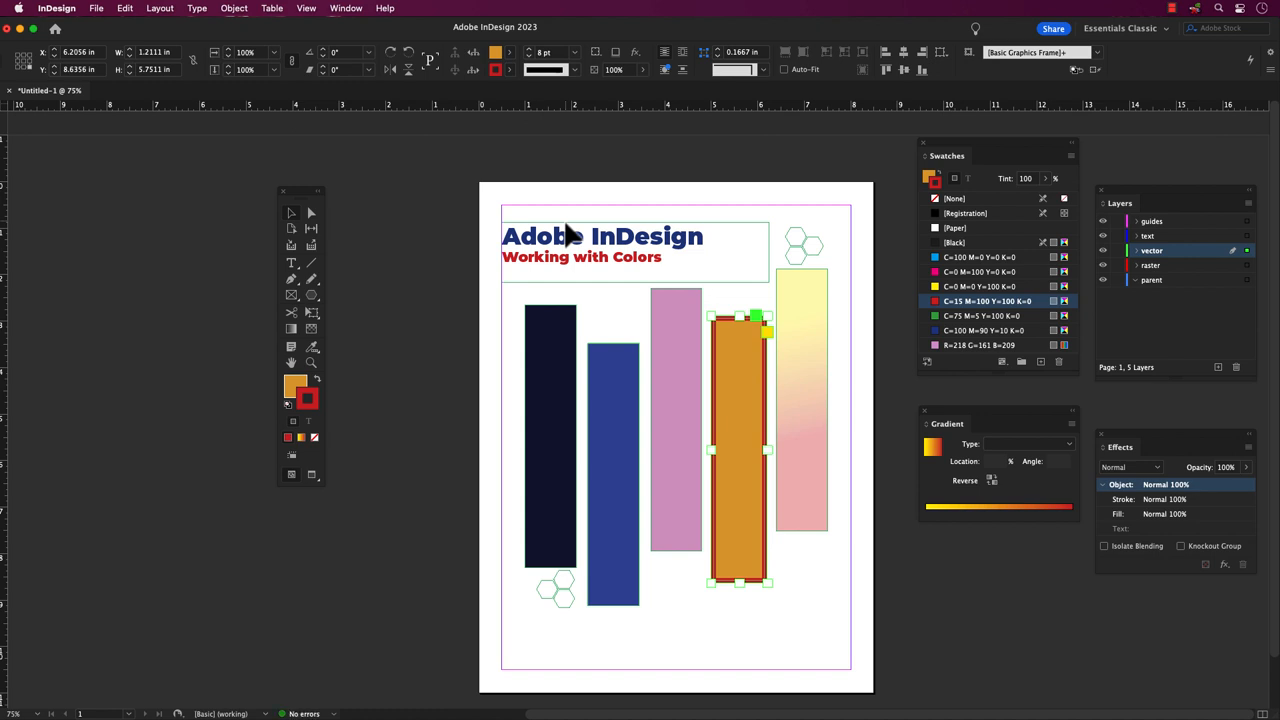
pyautogui.click(345, 8)
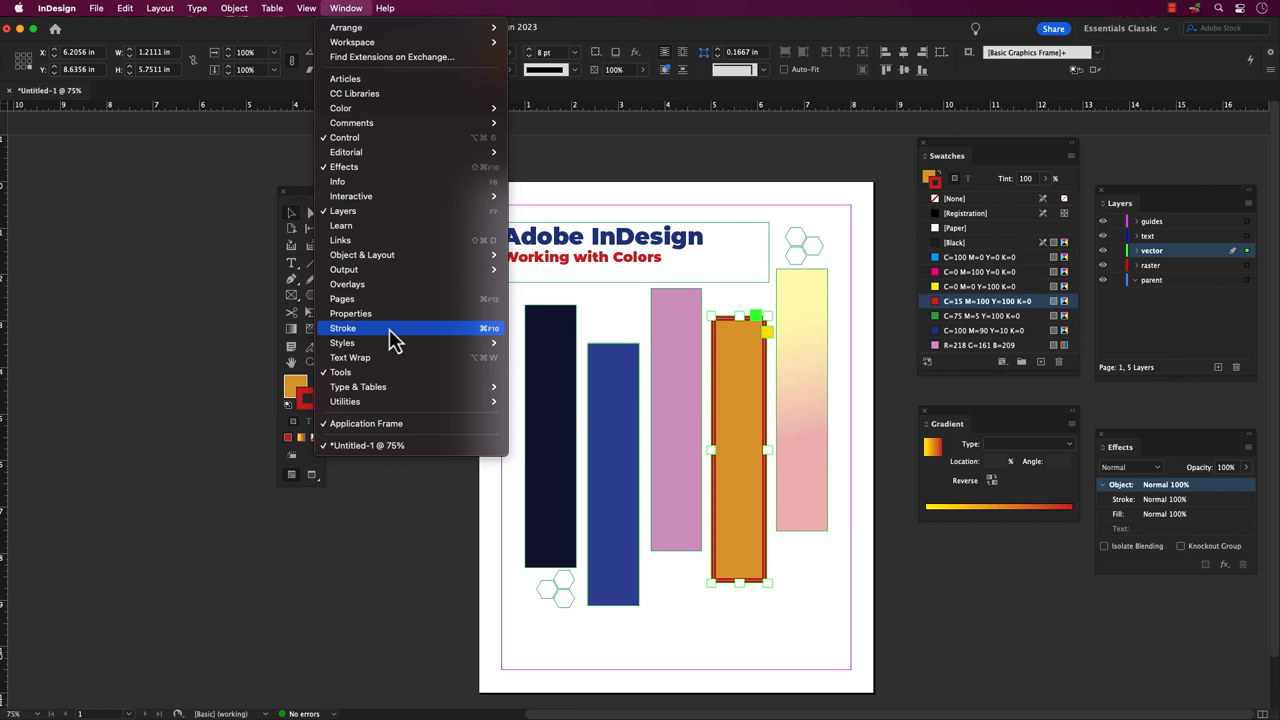
pyautogui.click(343, 328)
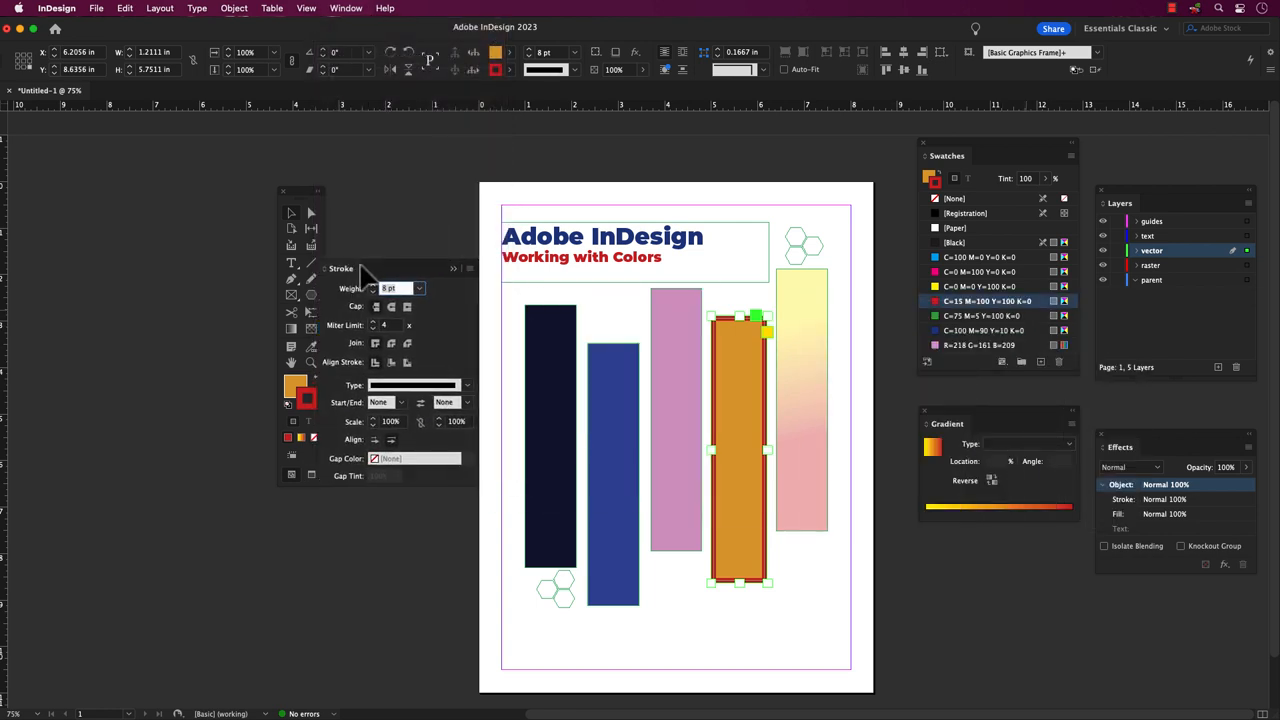
pyautogui.click(419, 296)
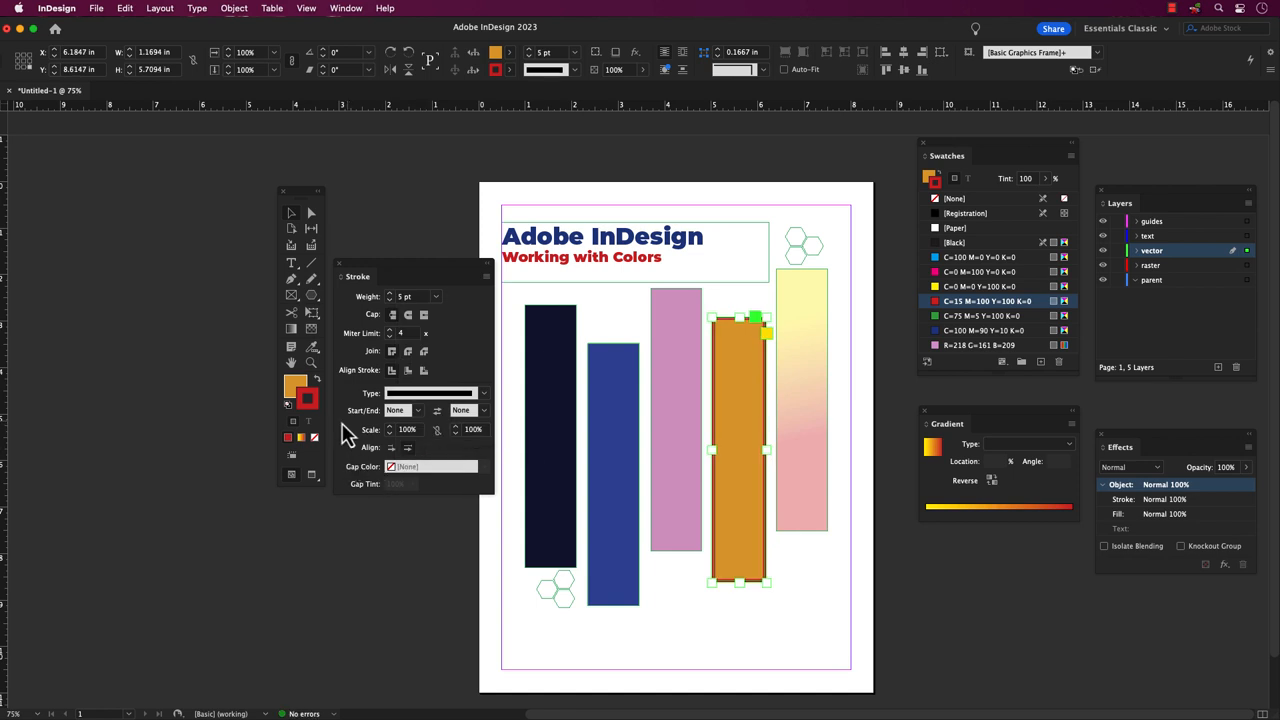
pyautogui.click(314, 385)
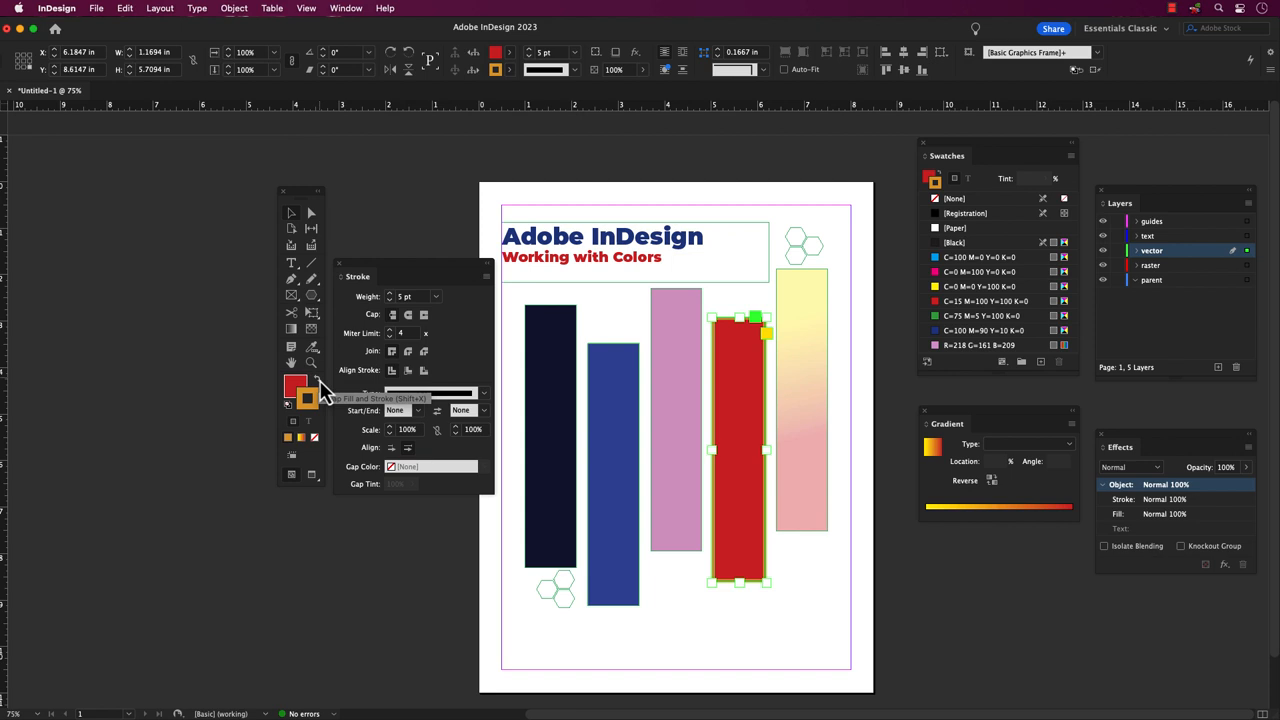
pyautogui.click(985, 301)
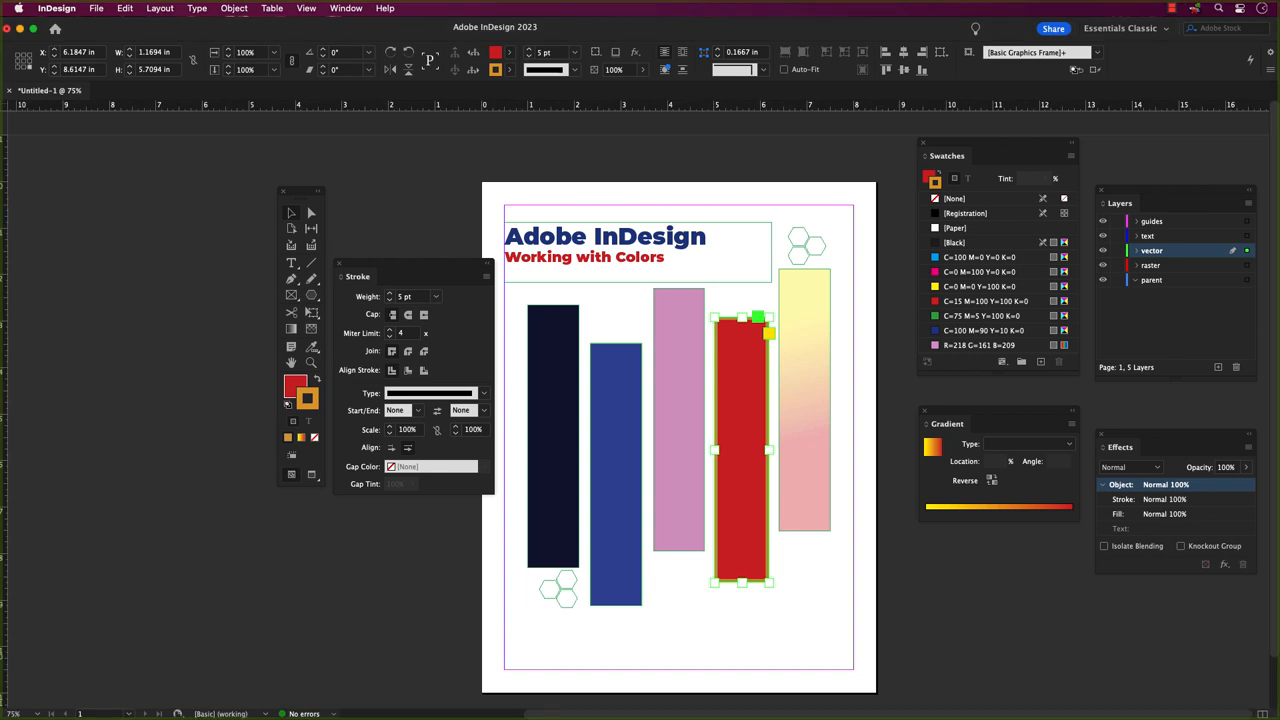
pyautogui.moveTo(772, 527)
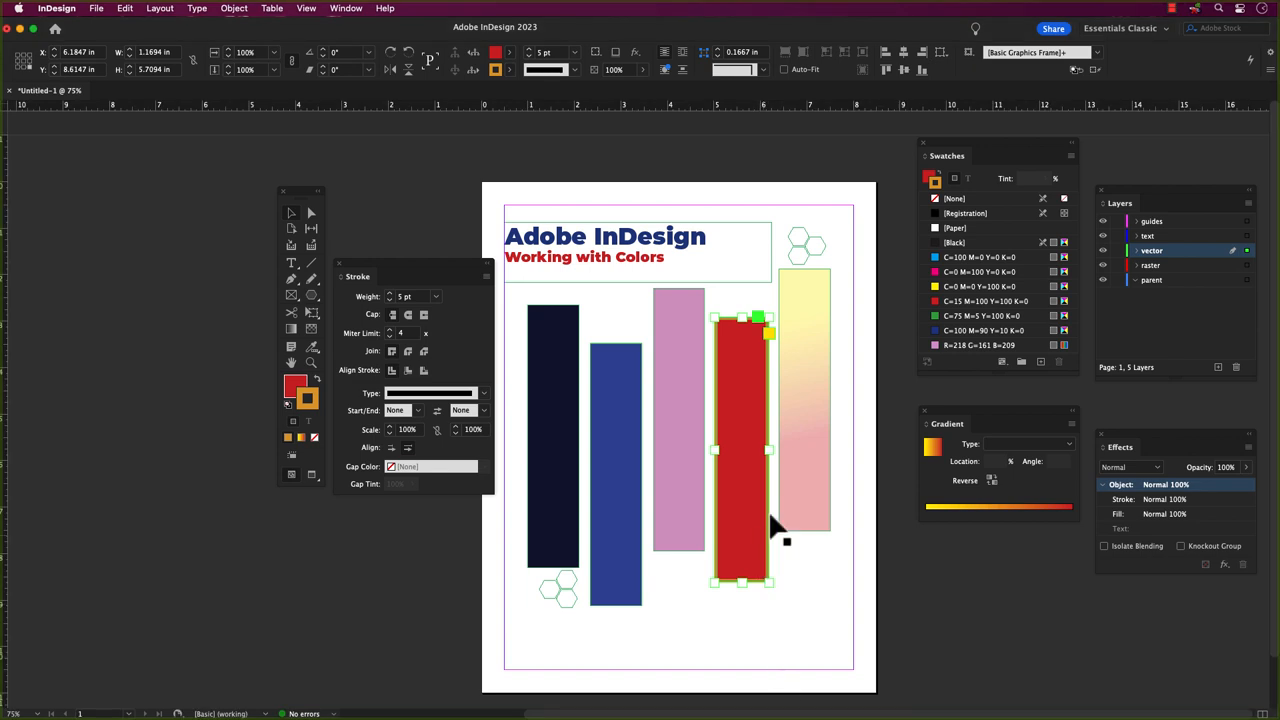
pyautogui.moveTo(740, 500)
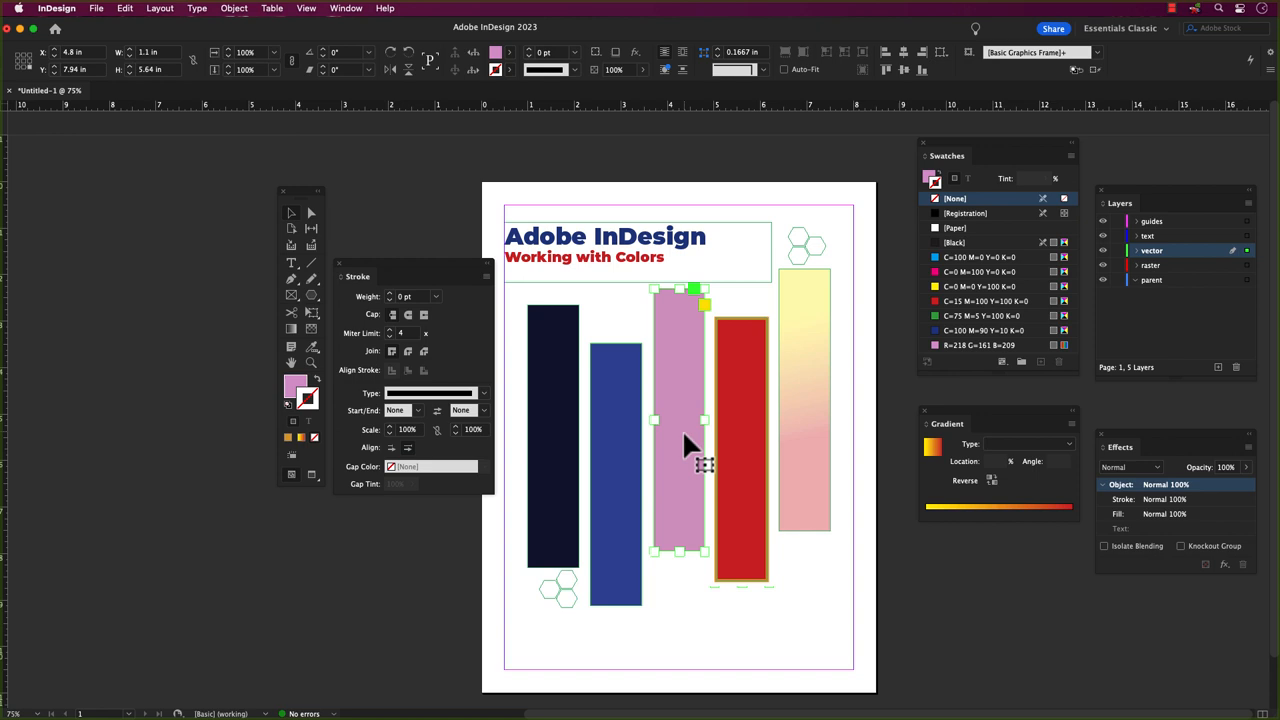
pyautogui.moveTo(688, 440)
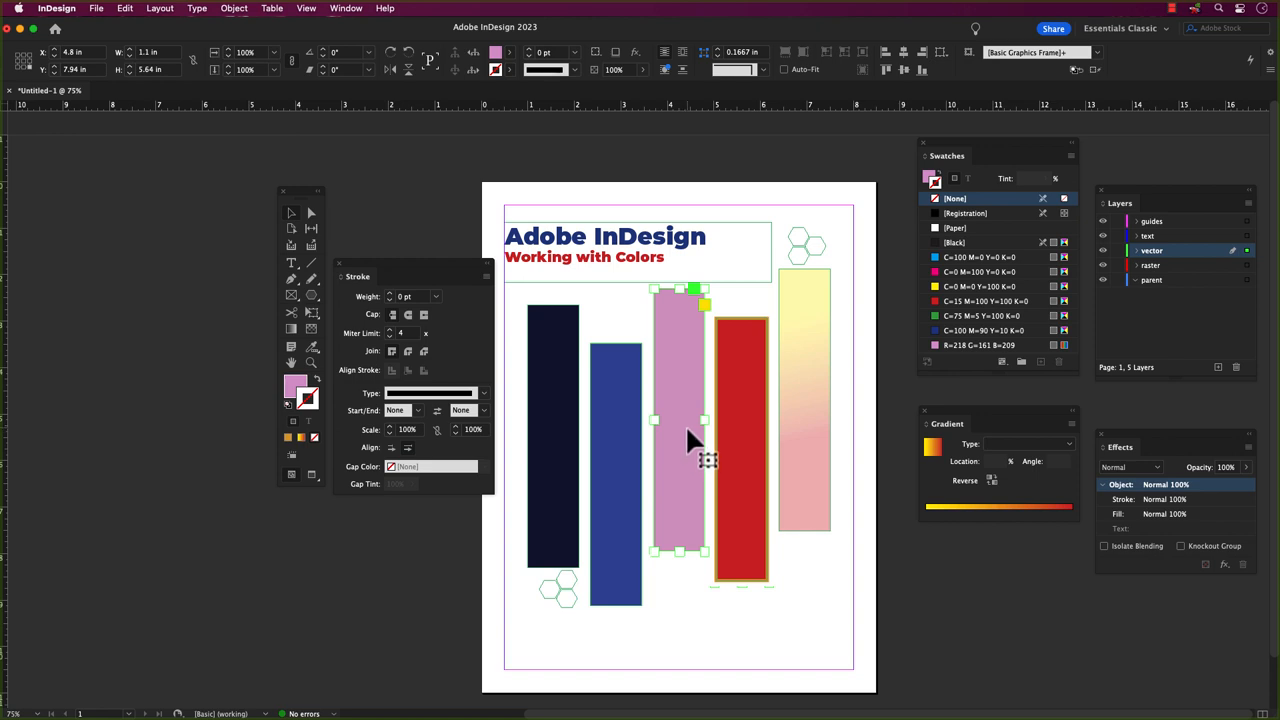
pyautogui.moveTo(690, 430)
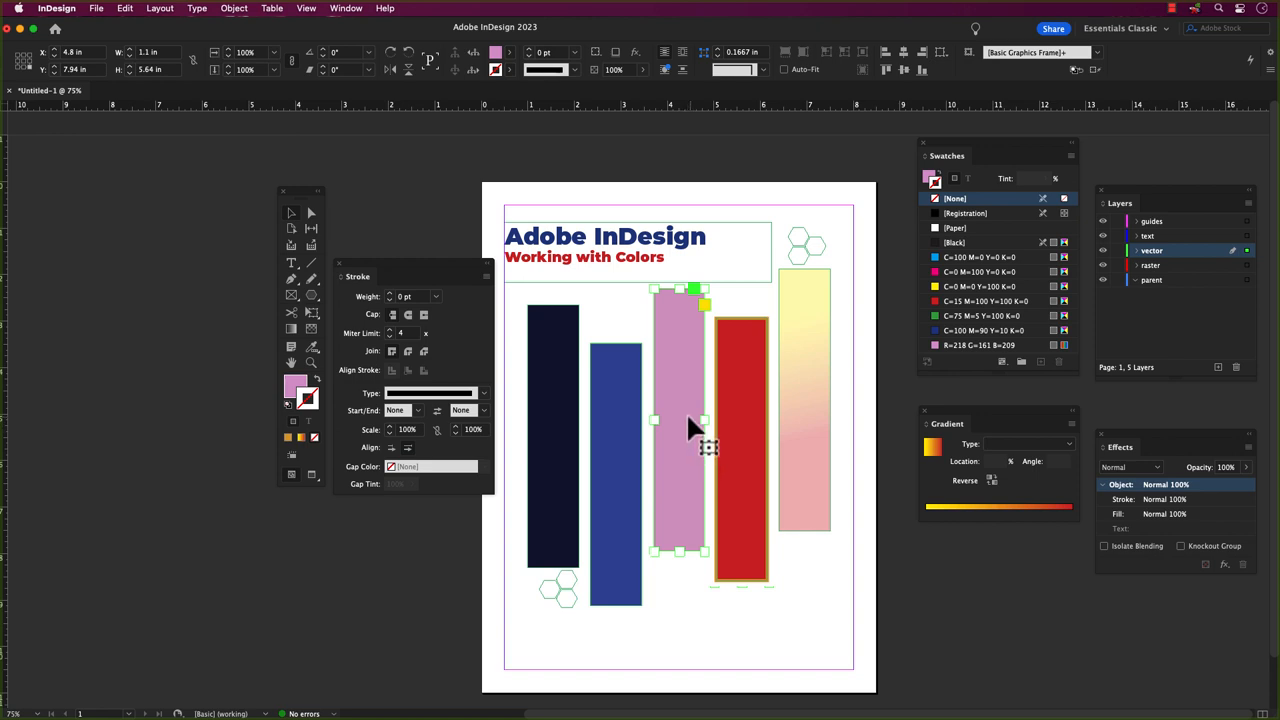
# Give the pink rectangle a 4 pt orange dotted stroke with magenta gaps.
pyautogui.click(568, 52)
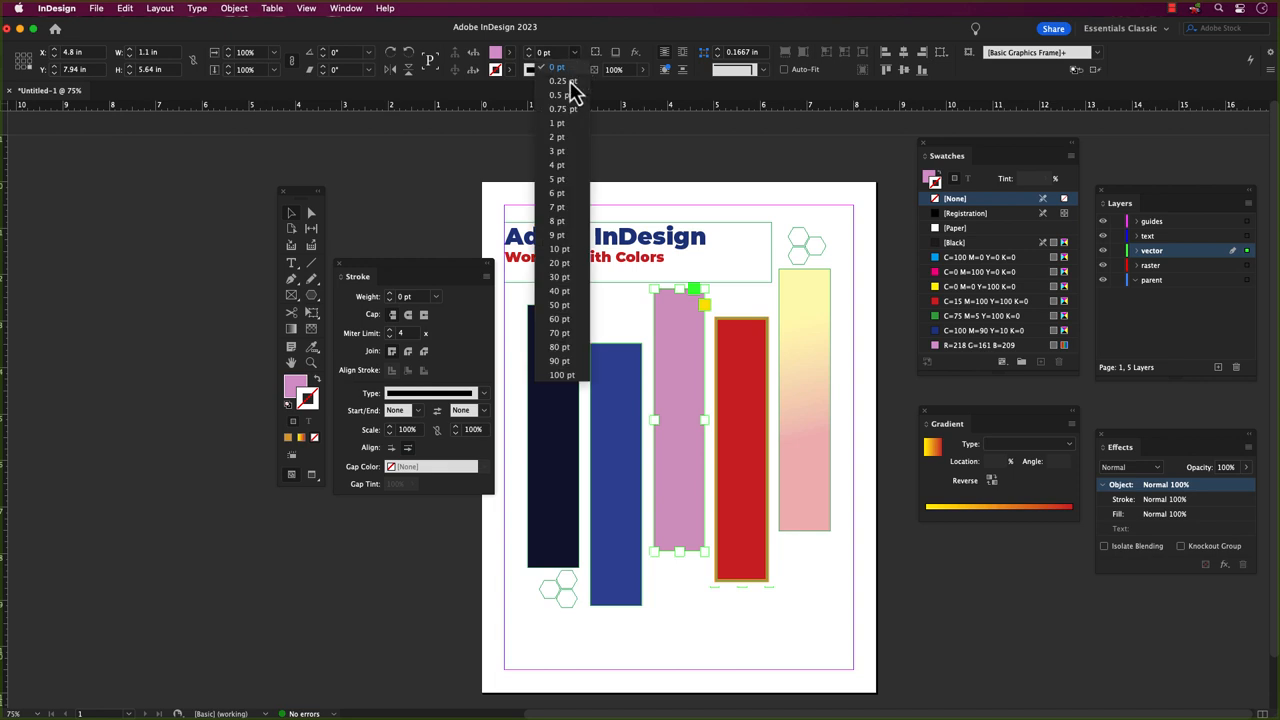
pyautogui.click(558, 164)
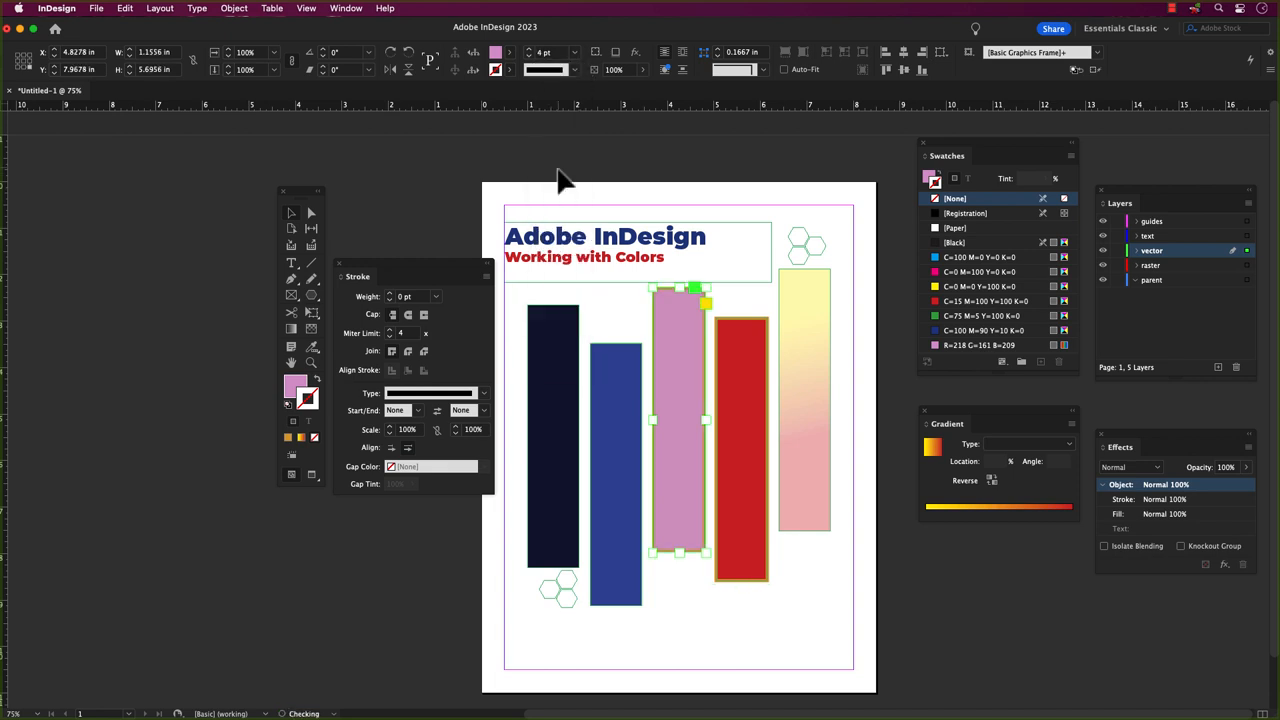
pyautogui.click(345, 8)
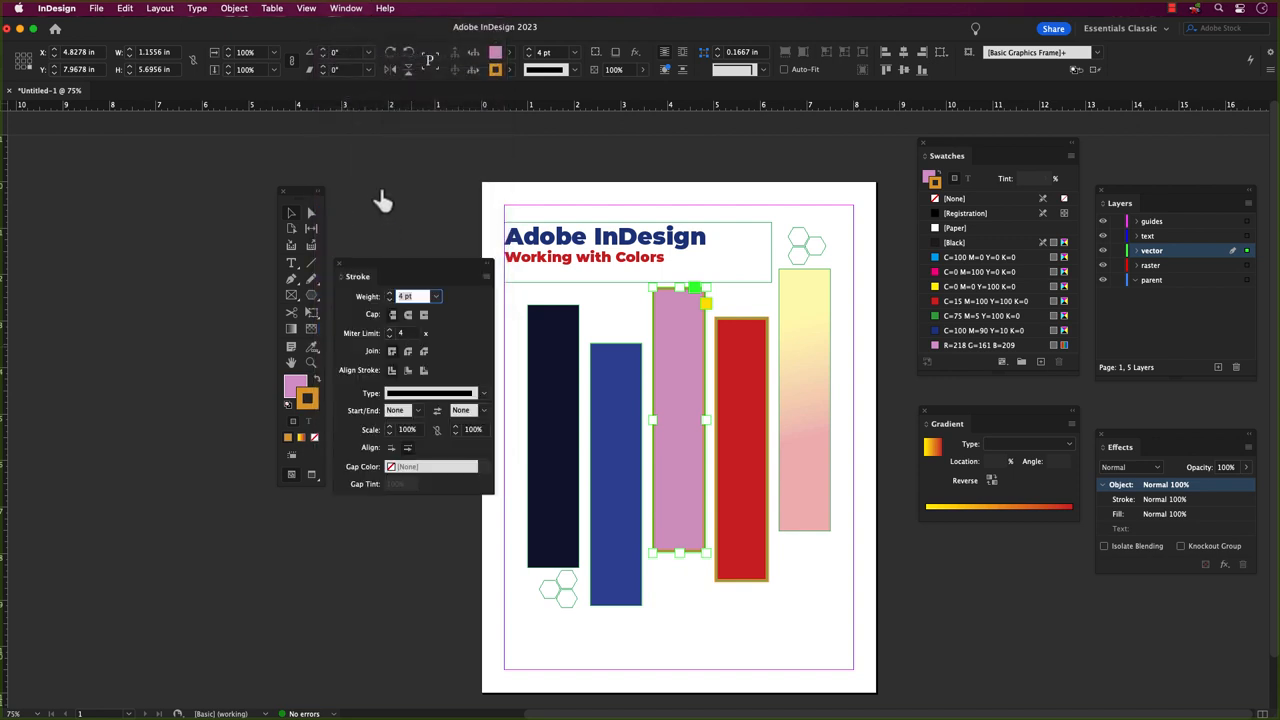
pyautogui.click(346, 8)
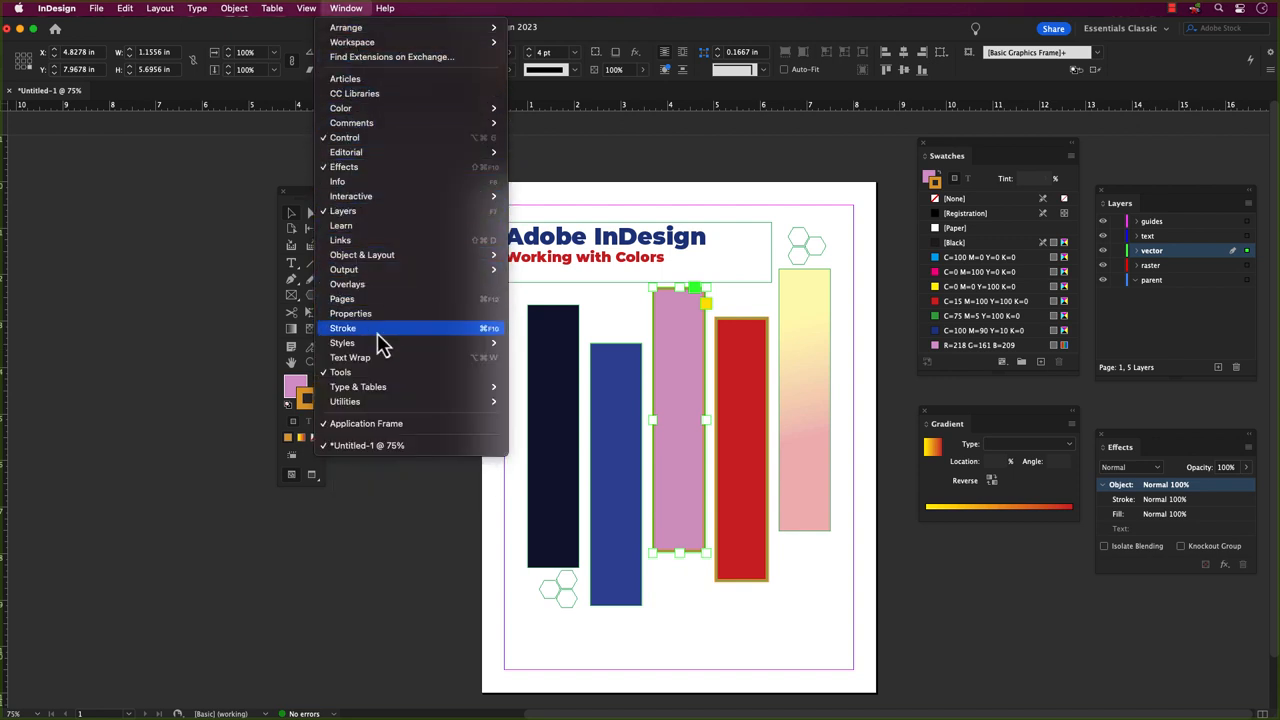
pyautogui.click(343, 328)
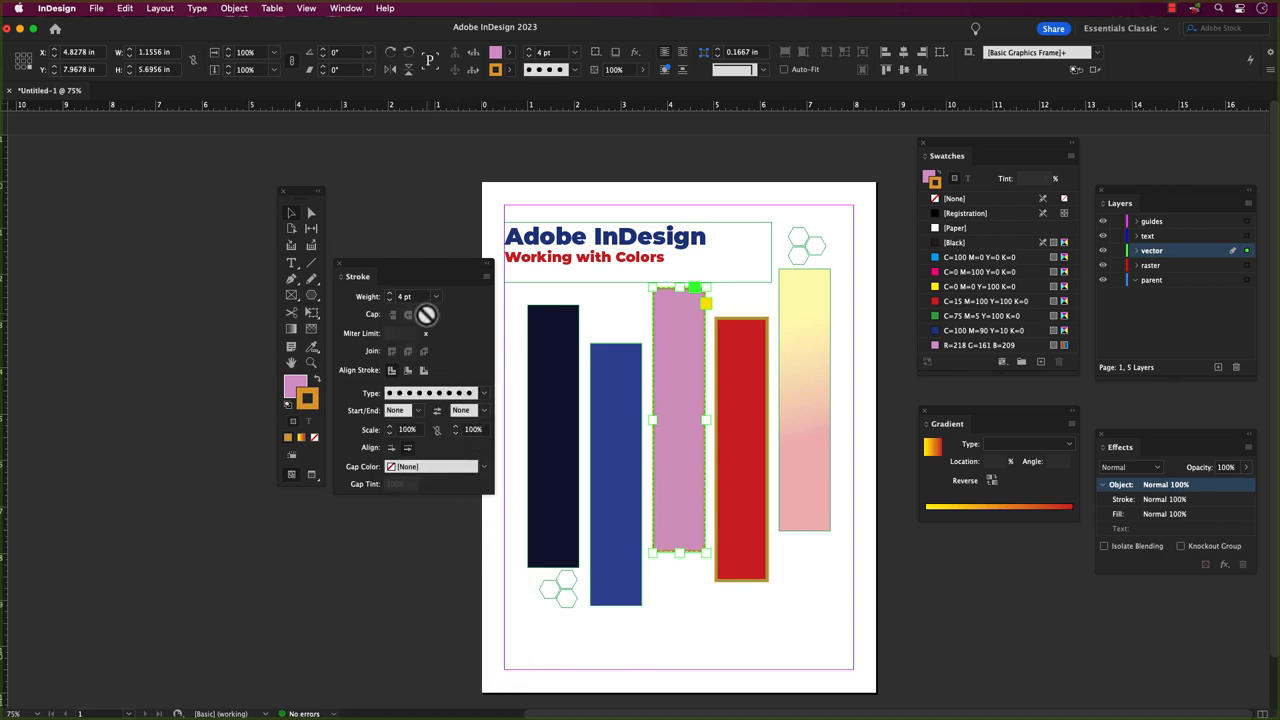
pyautogui.click(482, 466)
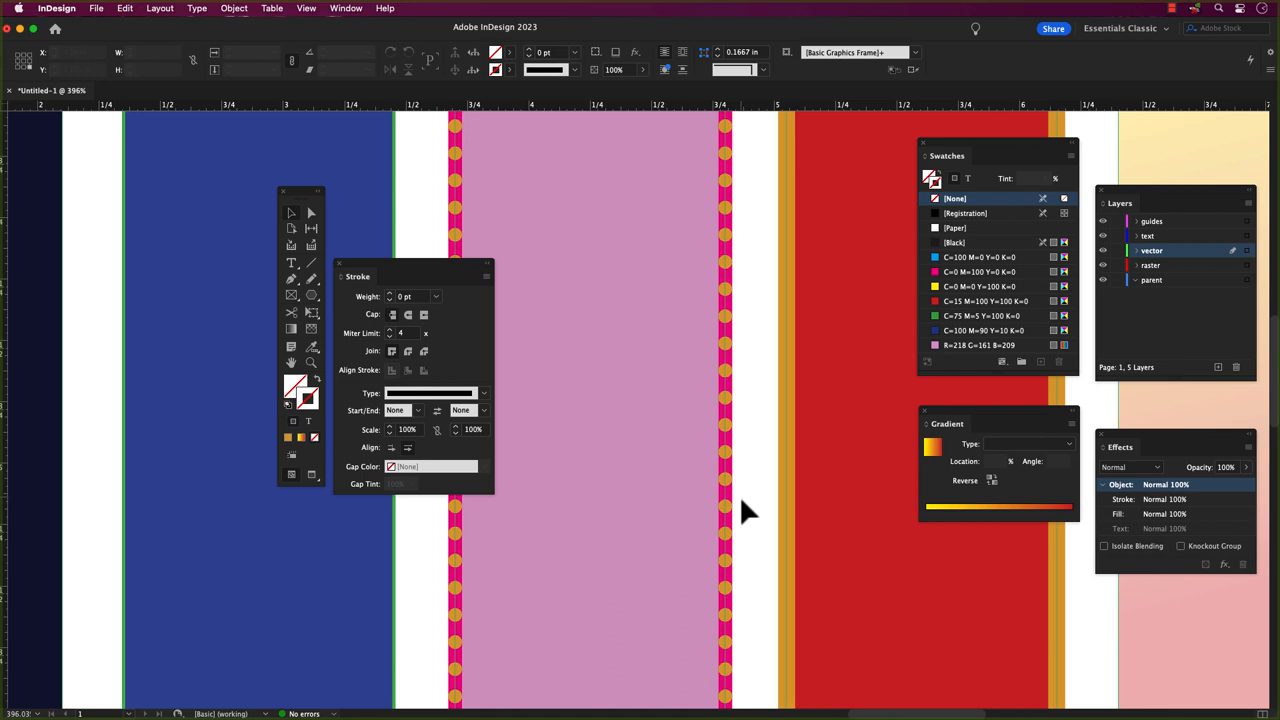
pyautogui.moveTo(655, 360)
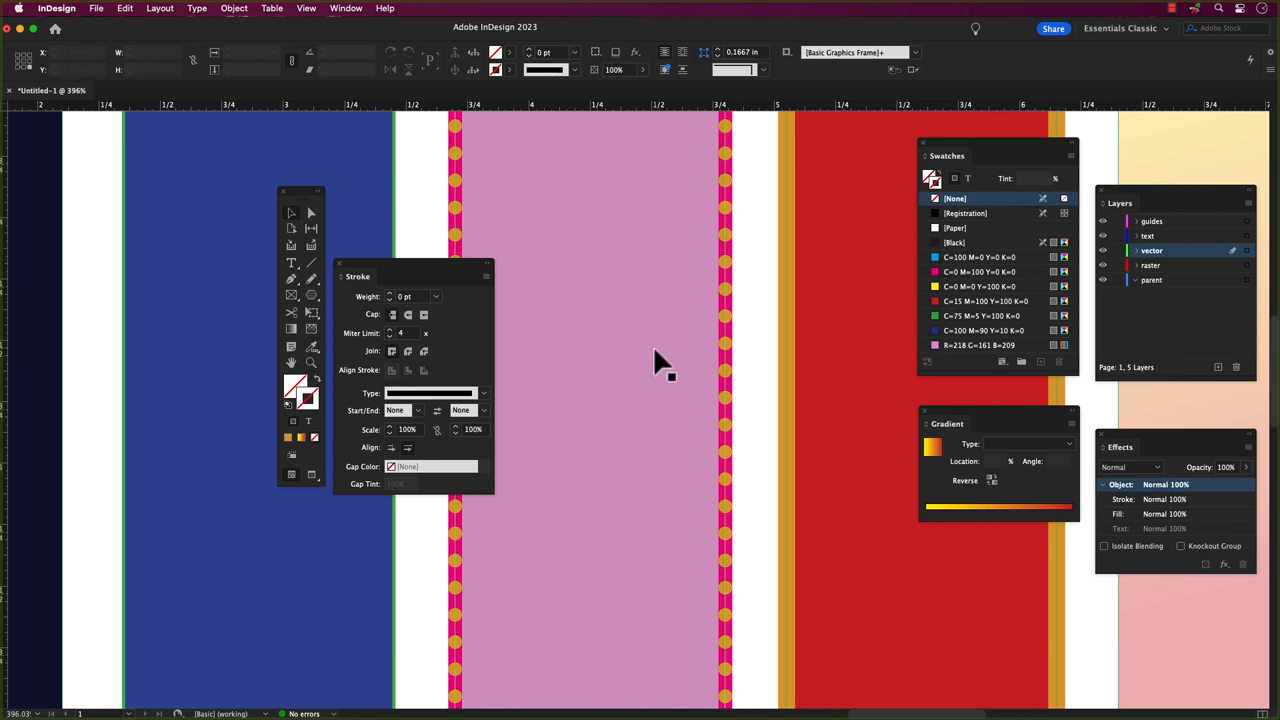